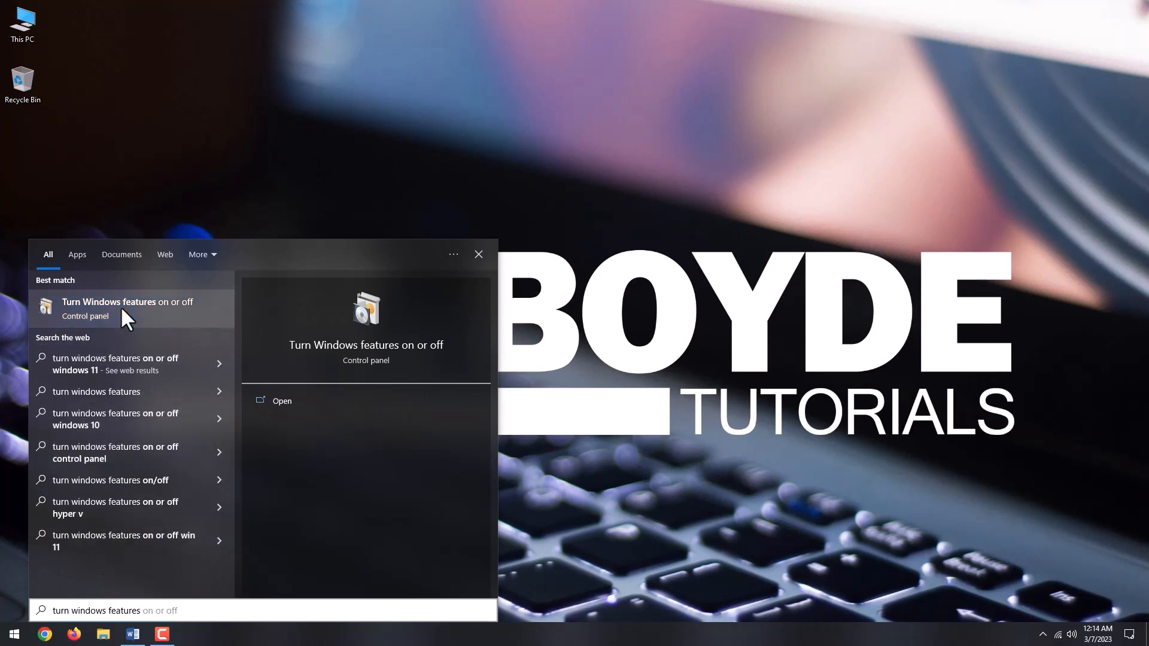
Enable Windows Subsystem for Linux in the optional Windows features list.
{"action": "left_click", "coordinate": [128, 307]}
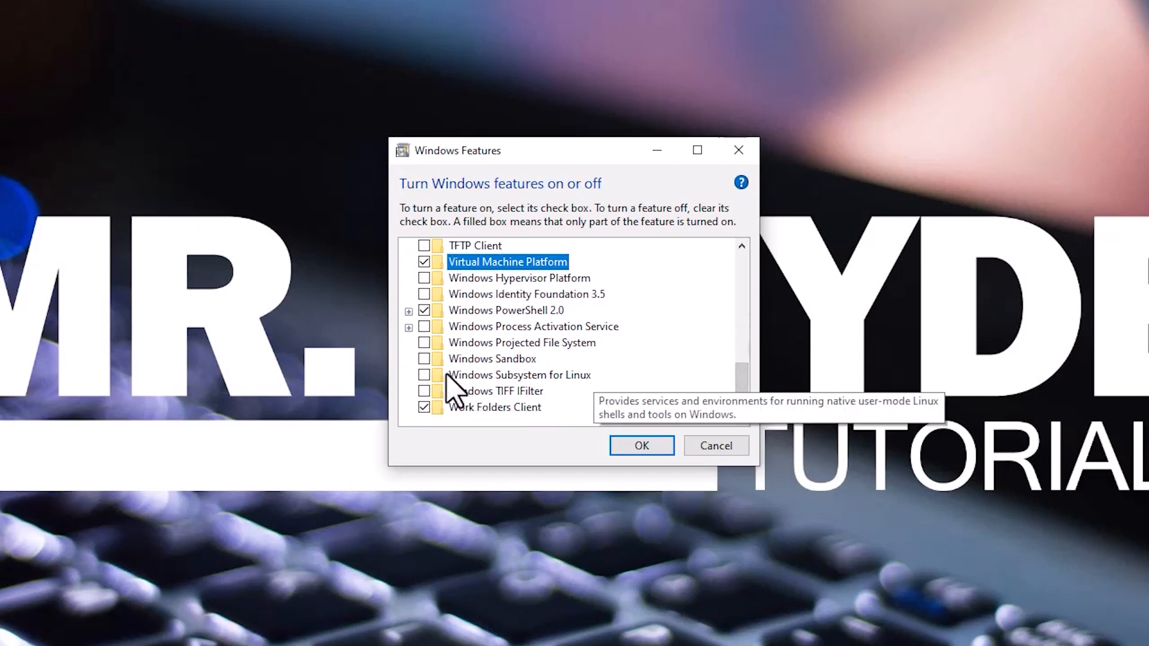
{"action": "left_click", "coordinate": [640, 445]}
{"action": "type", "text": "store"}
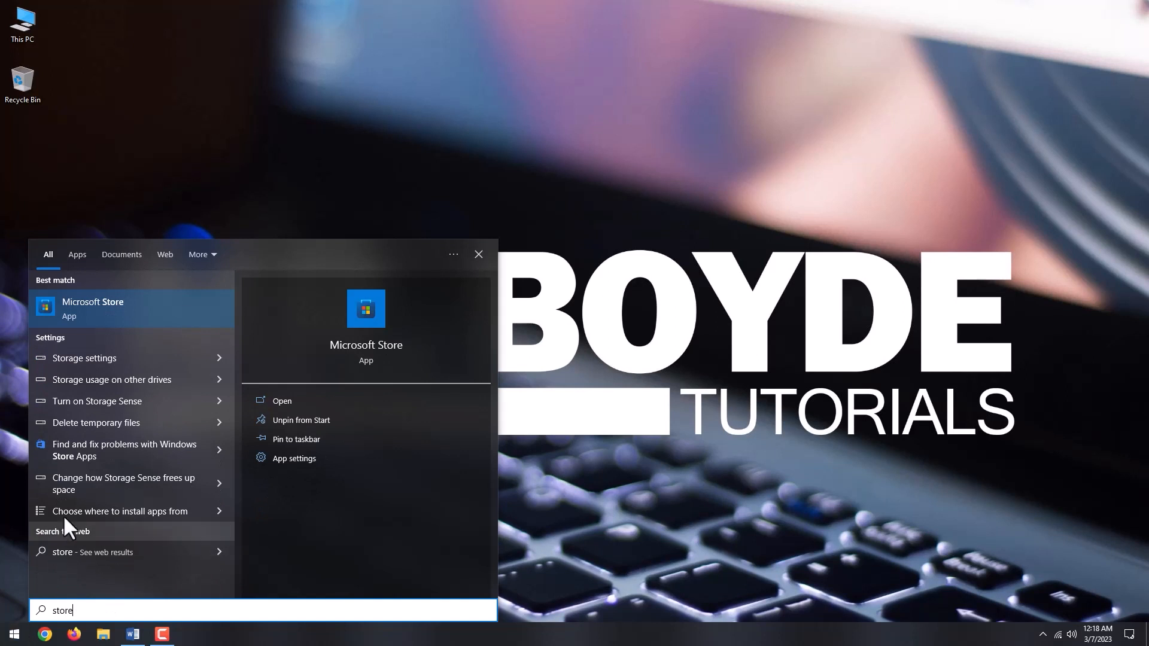
Find 'windows subsystem for linux' in Microsoft Store and install it with Get.
{"action": "left_click", "coordinate": [92, 307]}
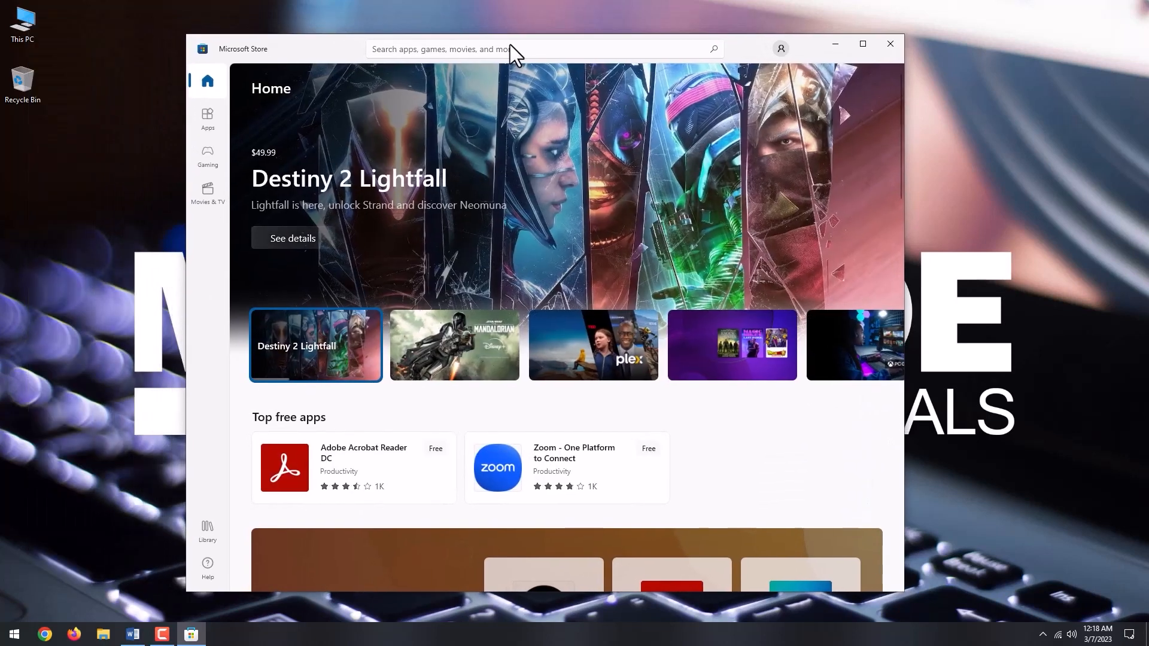
{"action": "type", "text": "w"}
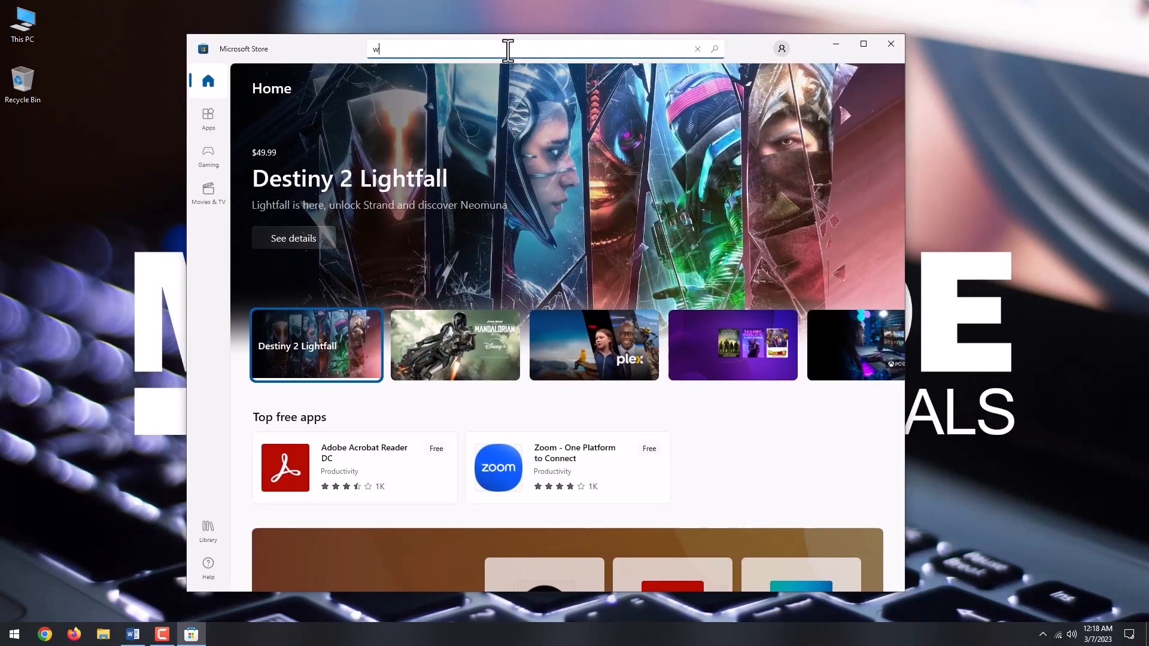
{"action": "type", "text": "indows subsystem for linux"}
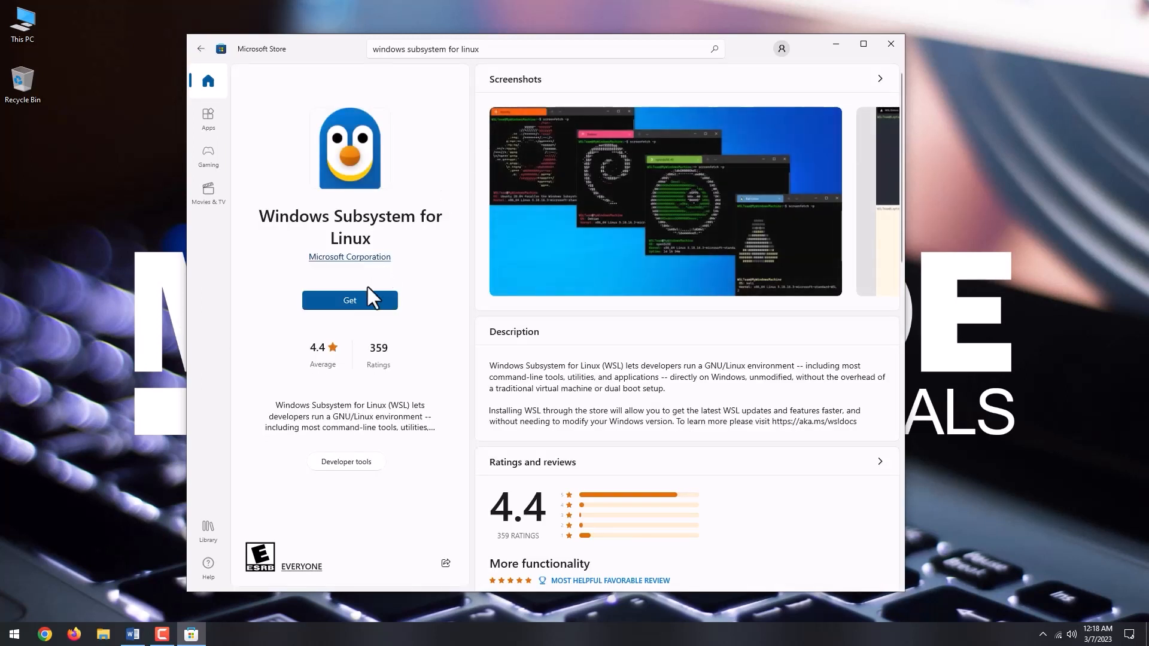
{"action": "left_click", "coordinate": [348, 299]}
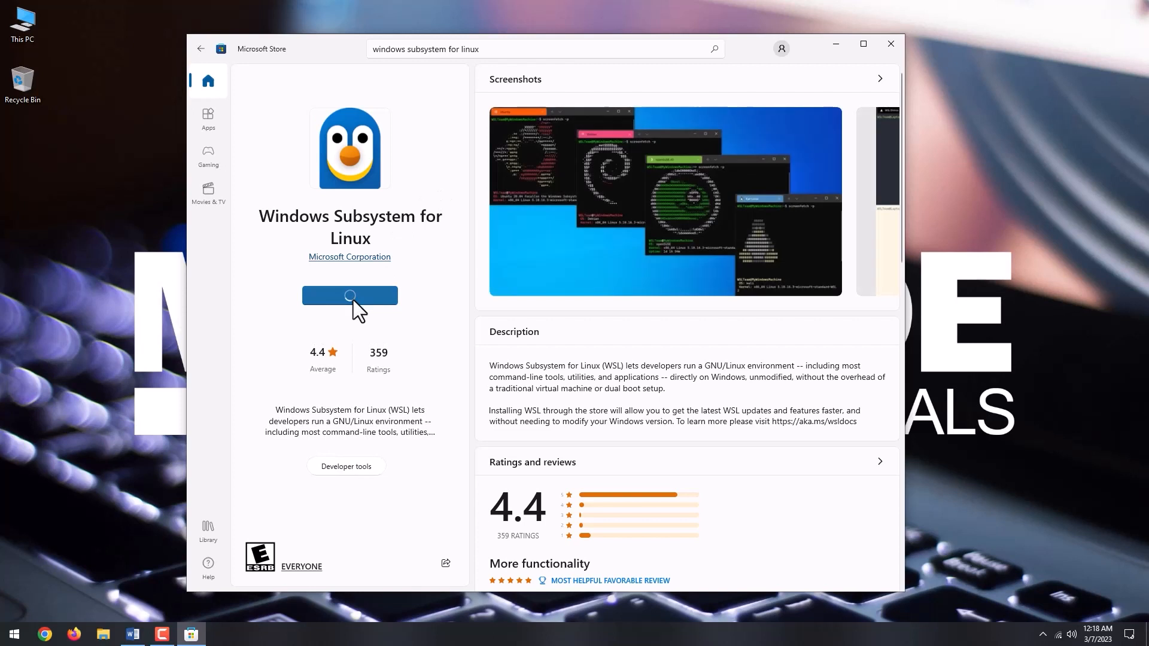
{"action": "left_click", "coordinate": [349, 296]}
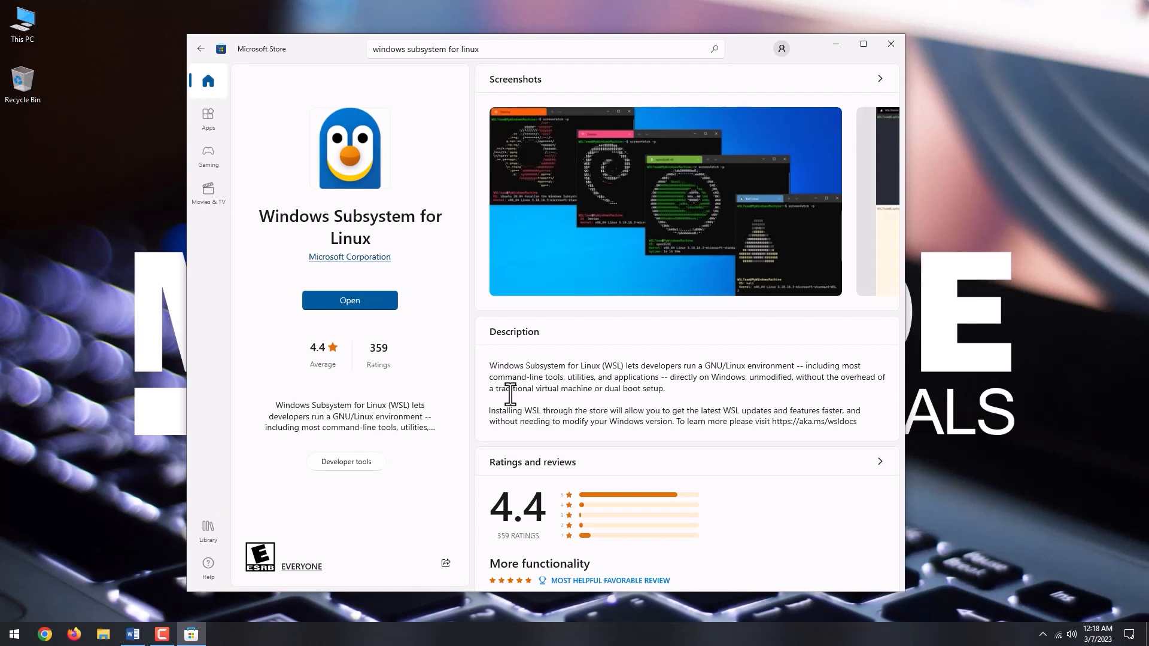
Search the Store for 'kali linux', install the Kali Linux app, then head to Start.
{"action": "left_click", "coordinate": [513, 49]}
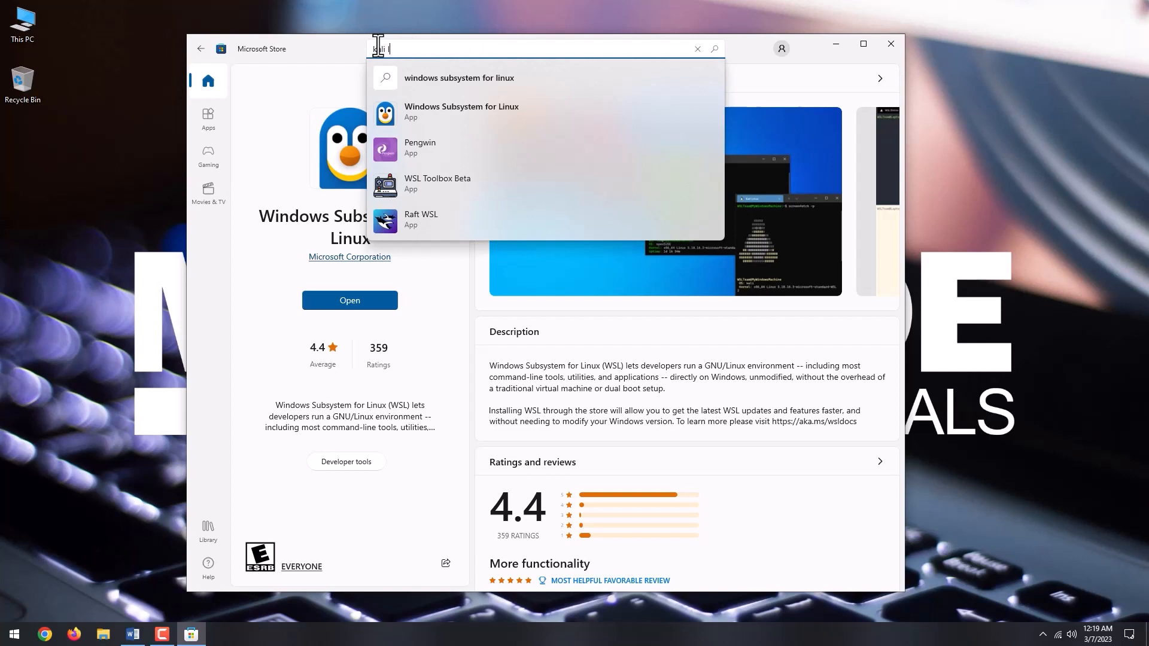
{"action": "type", "text": "kali linux"}
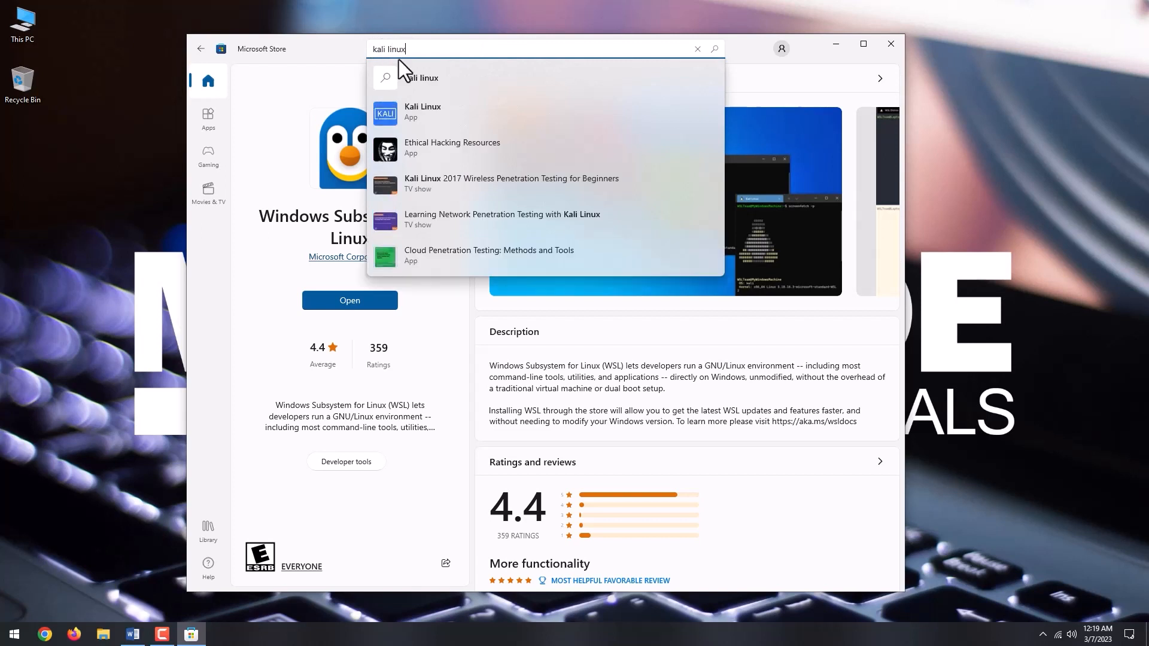
{"action": "left_click", "coordinate": [422, 110]}
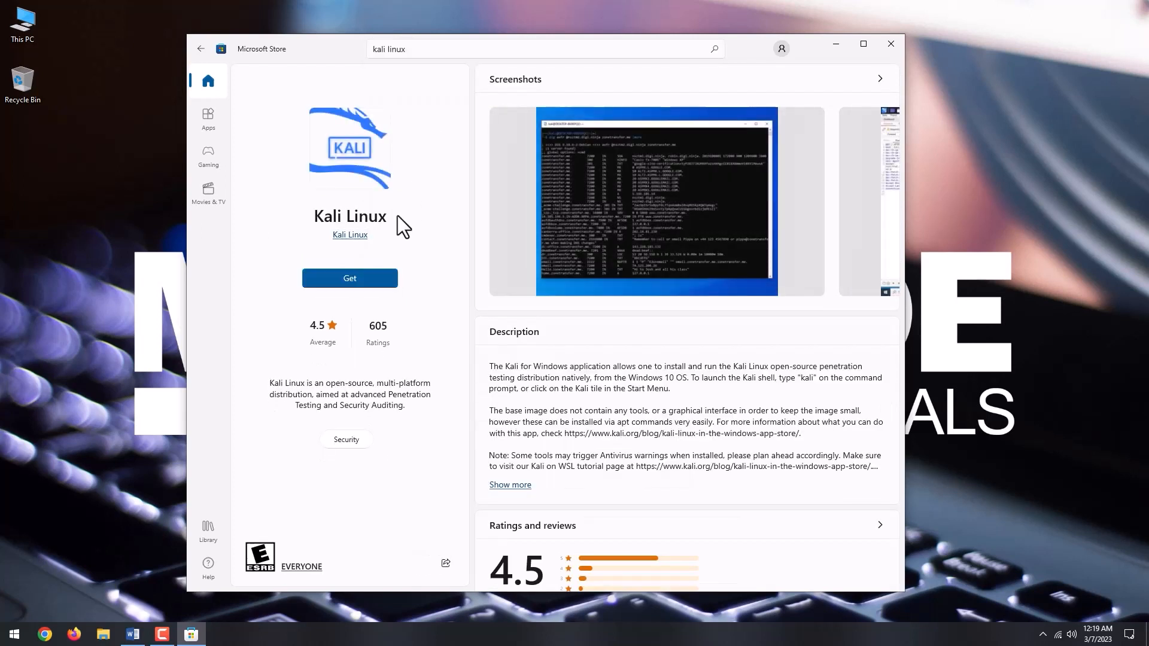
{"action": "left_click", "coordinate": [350, 278]}
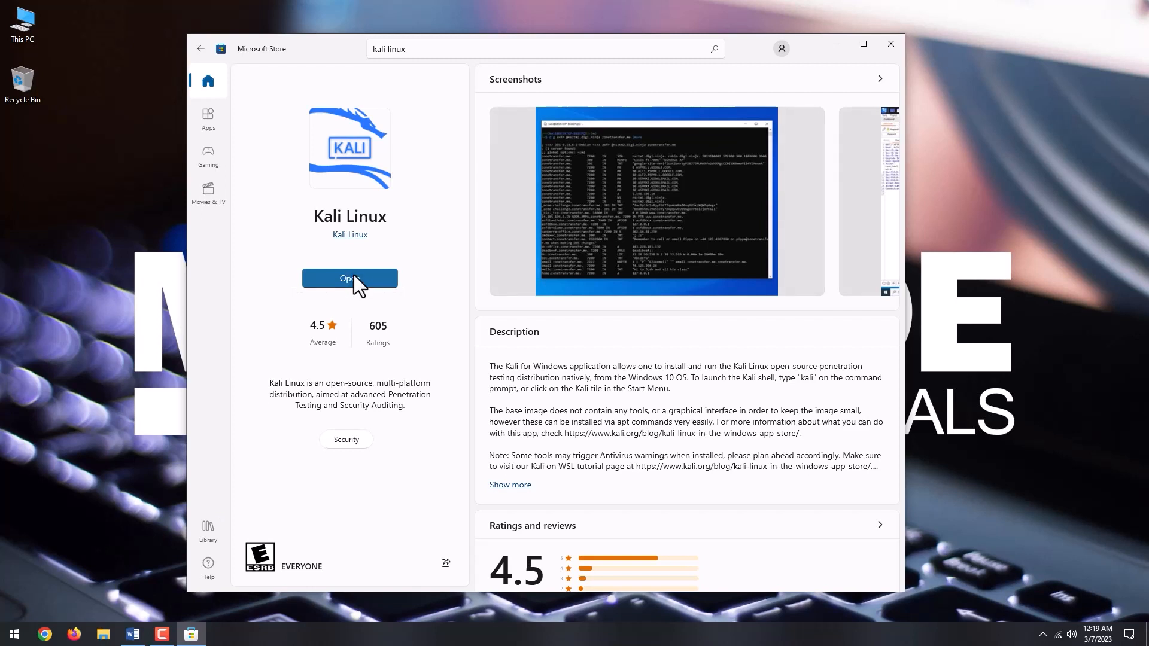
{"action": "left_click", "coordinate": [12, 634]}
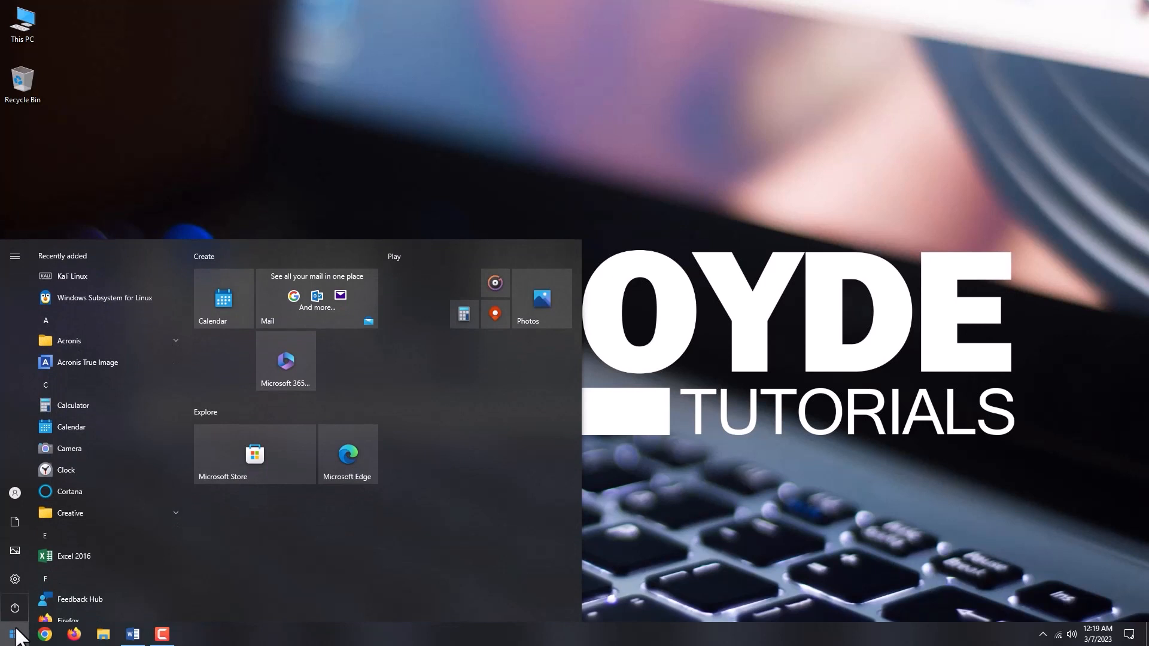
Launch Kali Linux from Start and submit the new default UNIX username during first-run setup.
{"action": "type", "text": "kali li"}
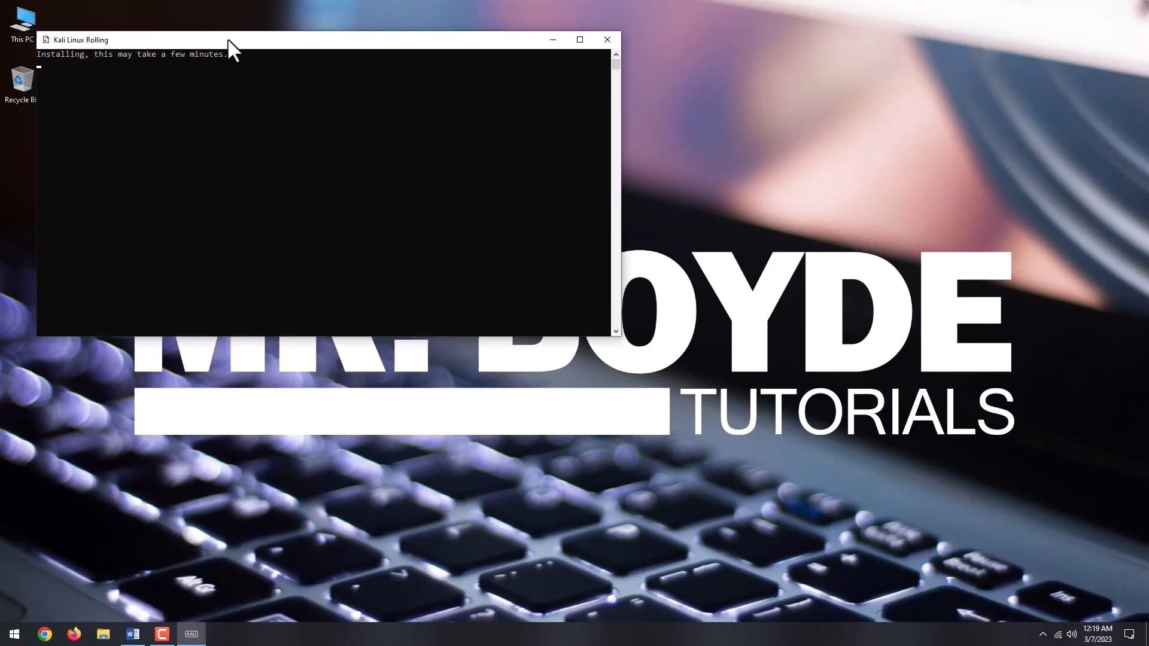
{"action": "left_click_drag", "start_coordinate": [231, 40], "coordinate": [429, 135]}
{"action": "type", "text": "boyde"}
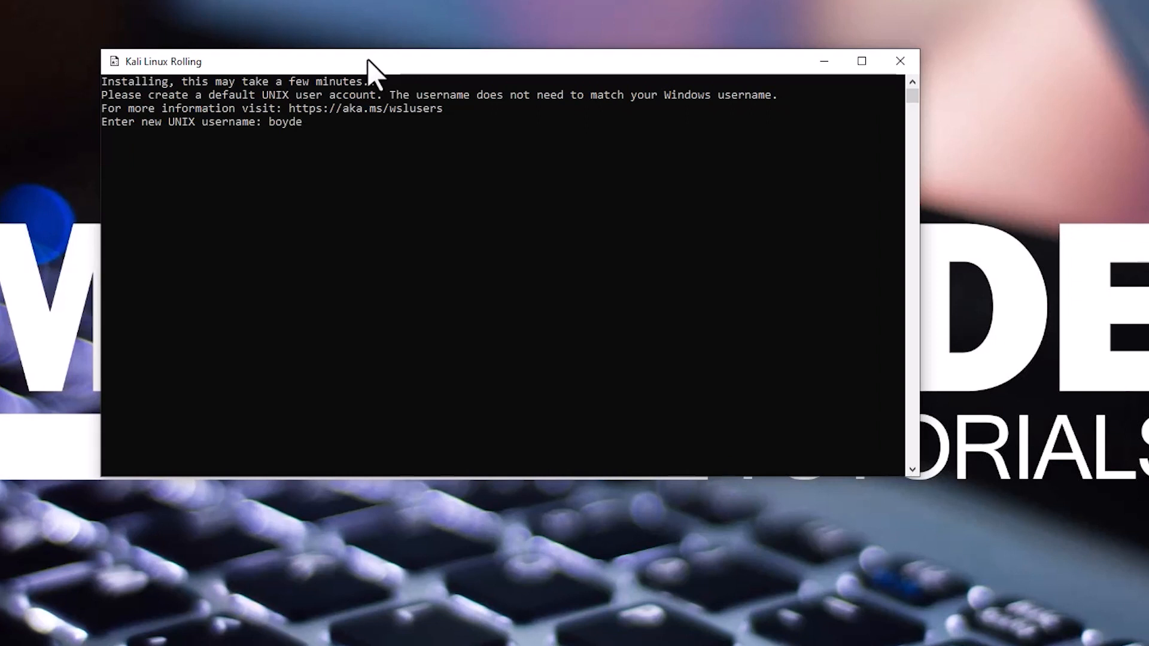
{"action": "key", "text": "enter"}
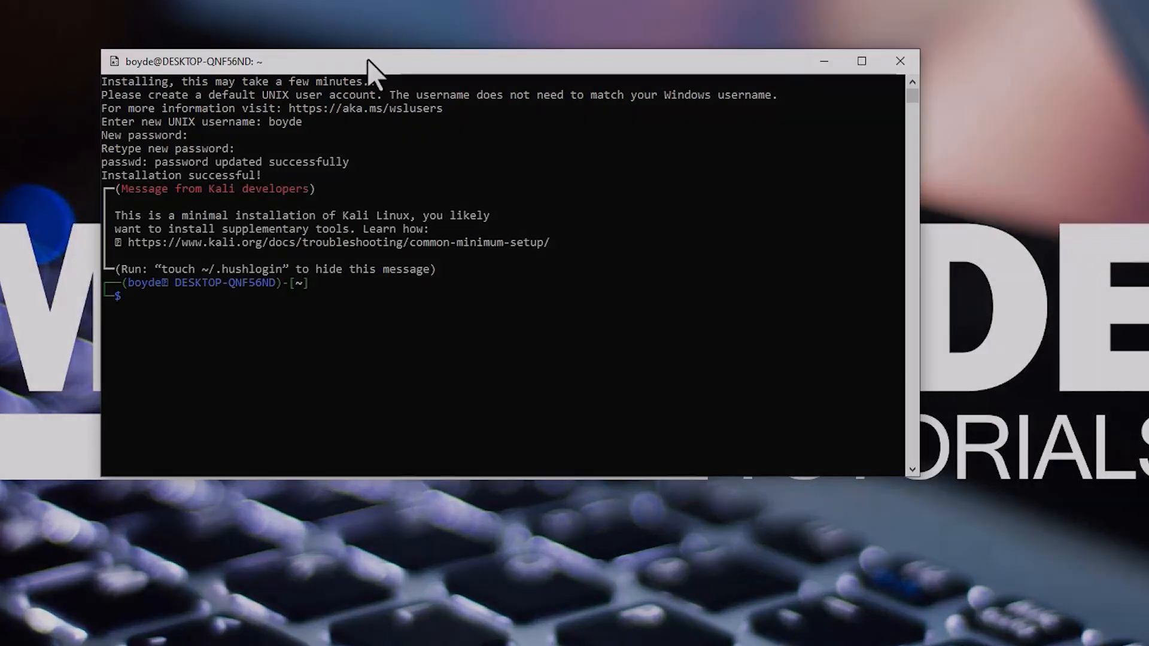
Display the release details with cat /etc/os-release, showing Kali Rolling 2022.4.
{"action": "type", "text": "cat"}
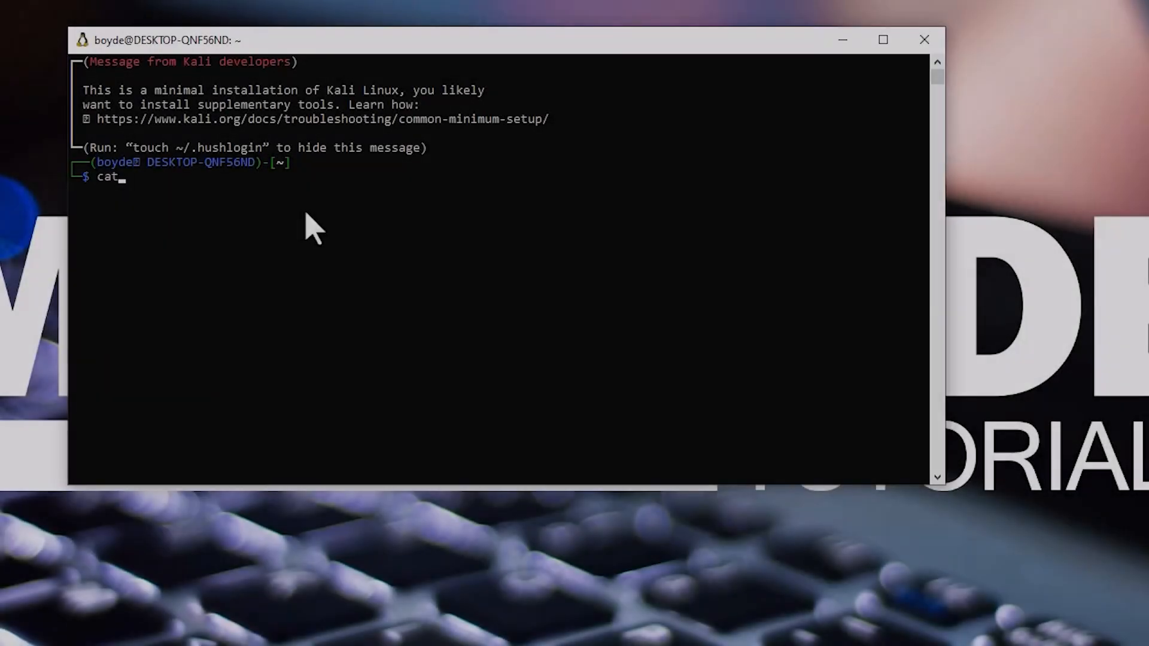
{"action": "type", "text": "/etc/"}
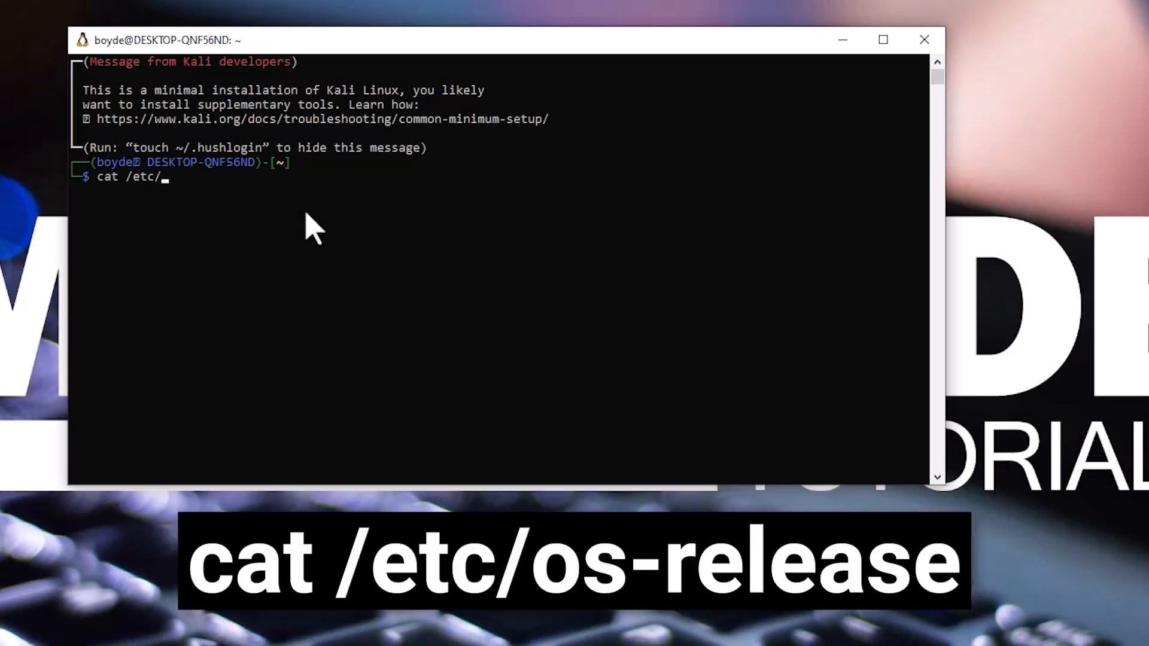
{"action": "type", "text": "os-release"}
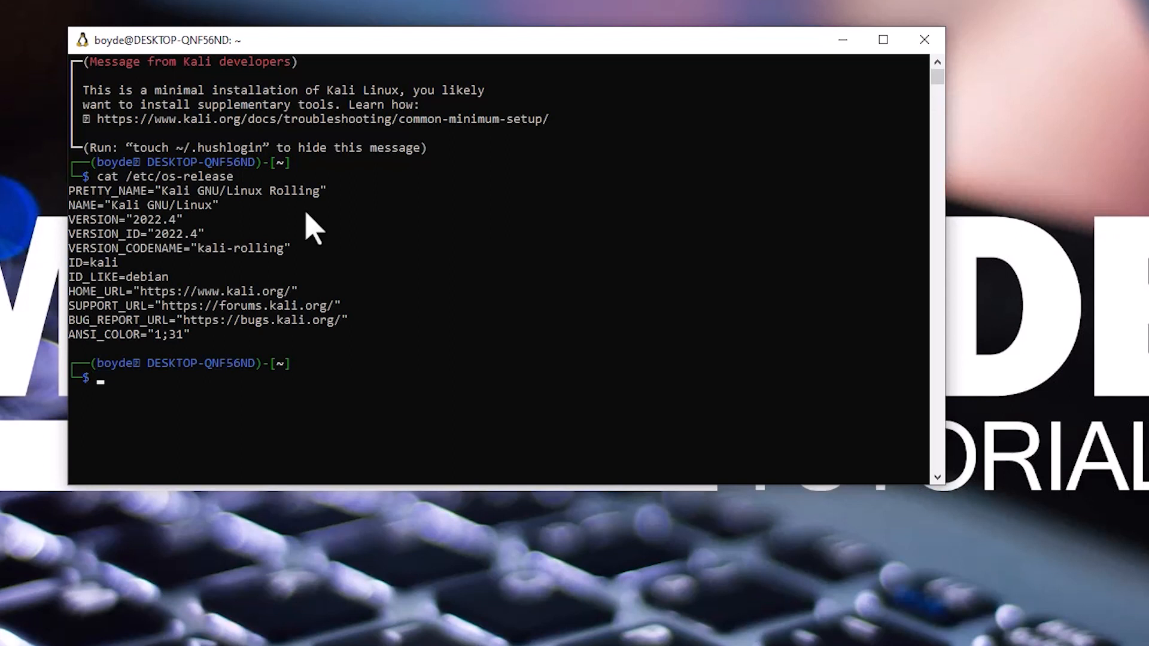
Run sudo apt update and enter the password to refresh package lists.
{"action": "type", "text": "sudo apt u"}
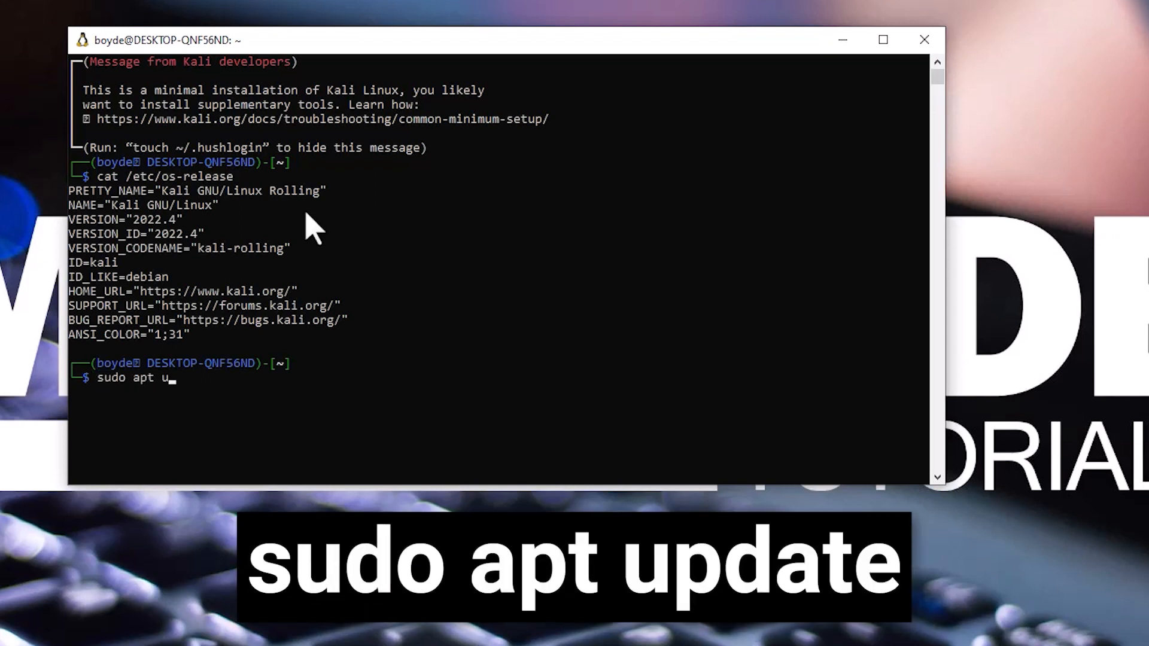
{"action": "type", "text": "pdate"}
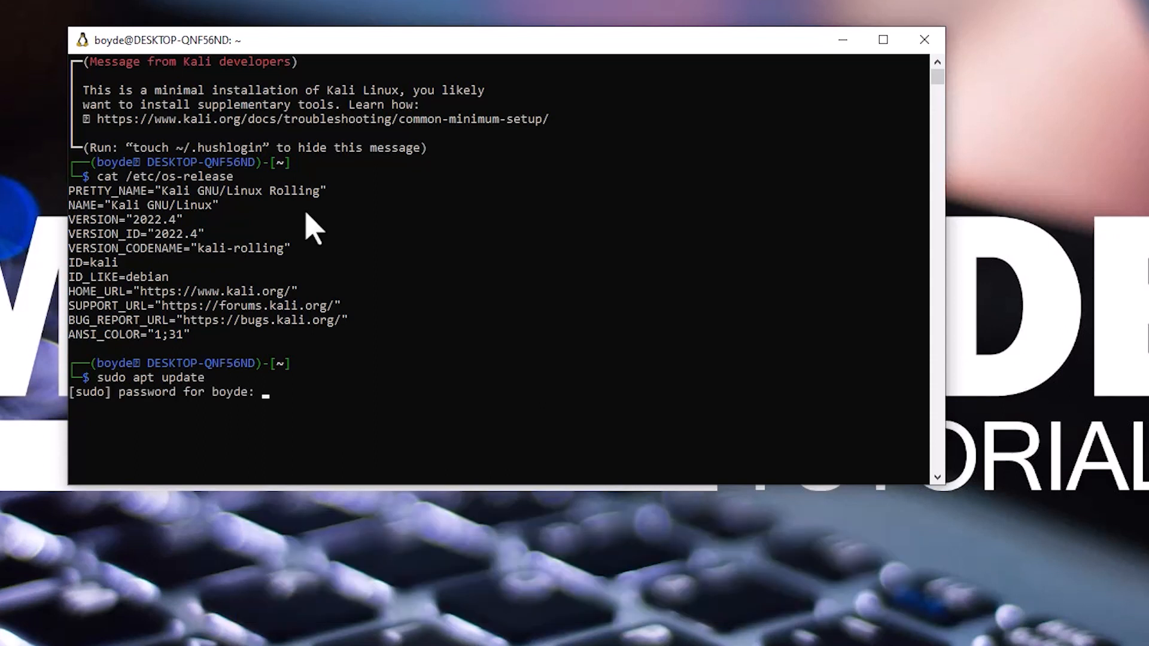
{"action": "key", "text": "Enter"}
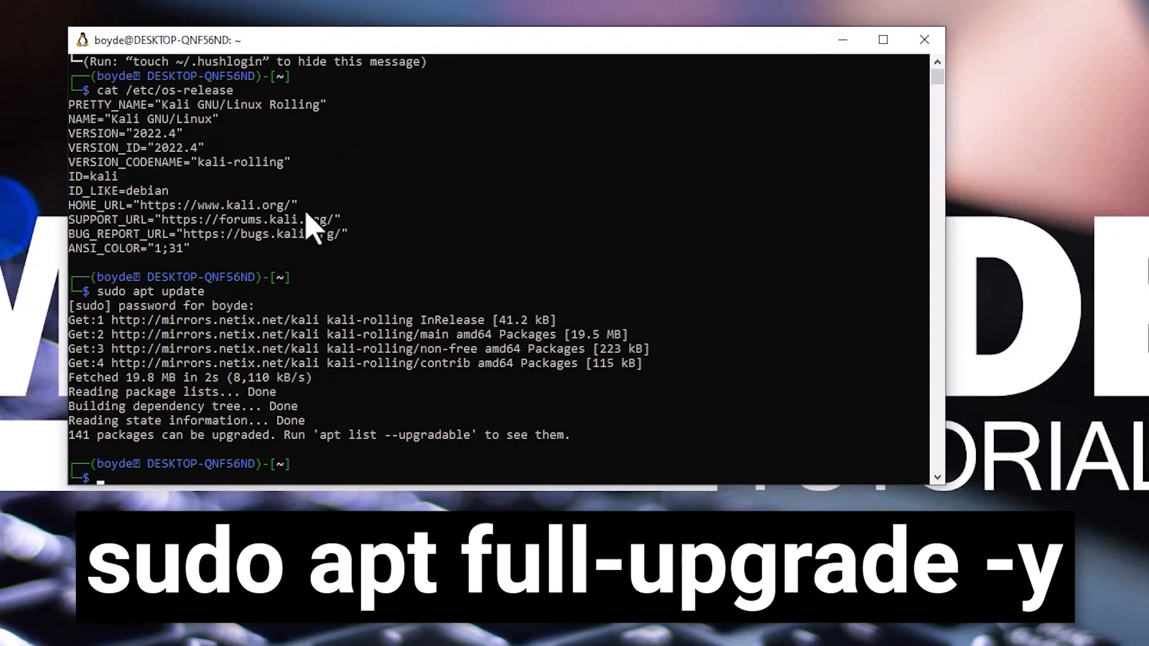
Run sudo apt full-upgrade -y to upgrade all 141 upgradable packages.
{"action": "type", "text": "sudo apt"}
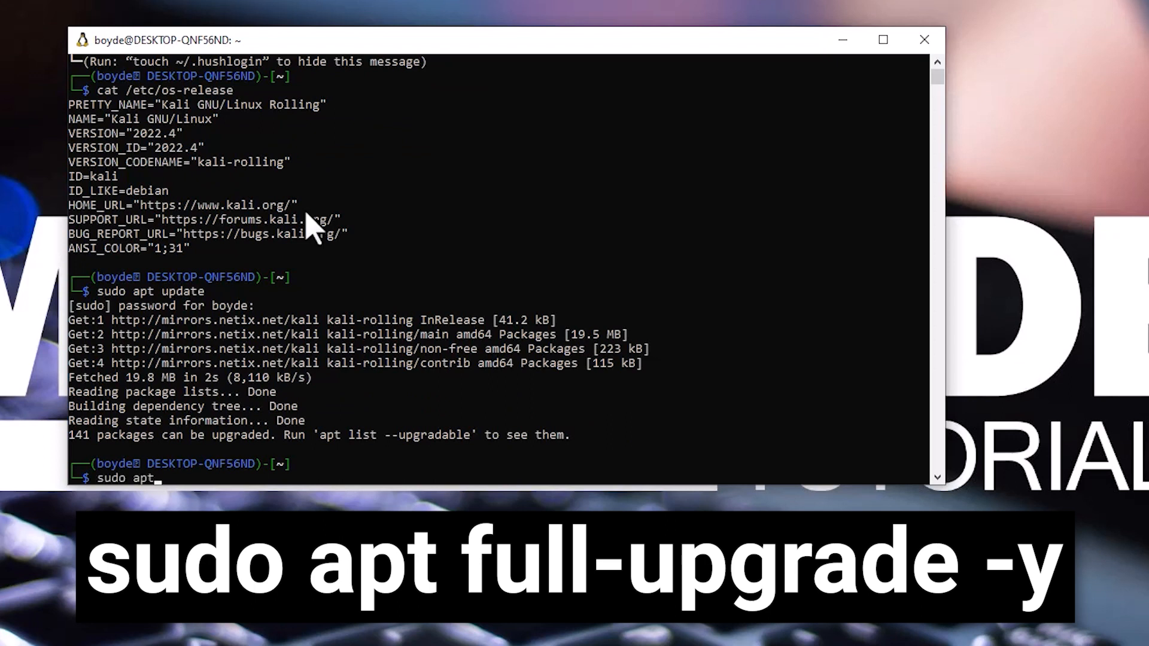
{"action": "type", "text": "full"}
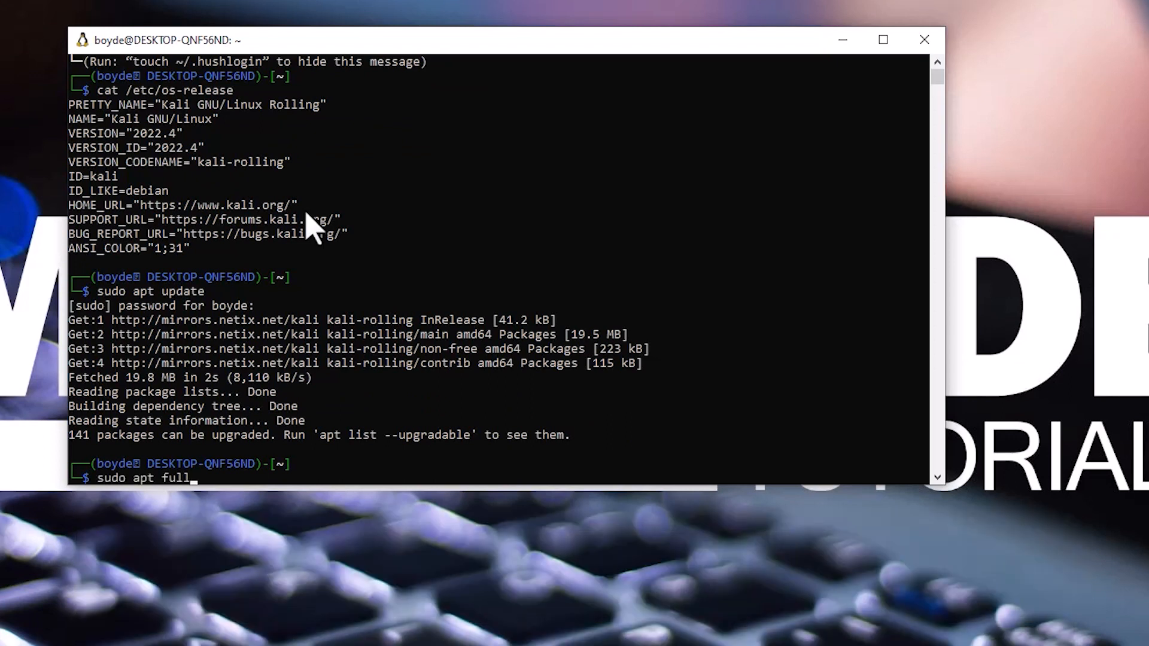
{"action": "type", "text": "-upgrade -"}
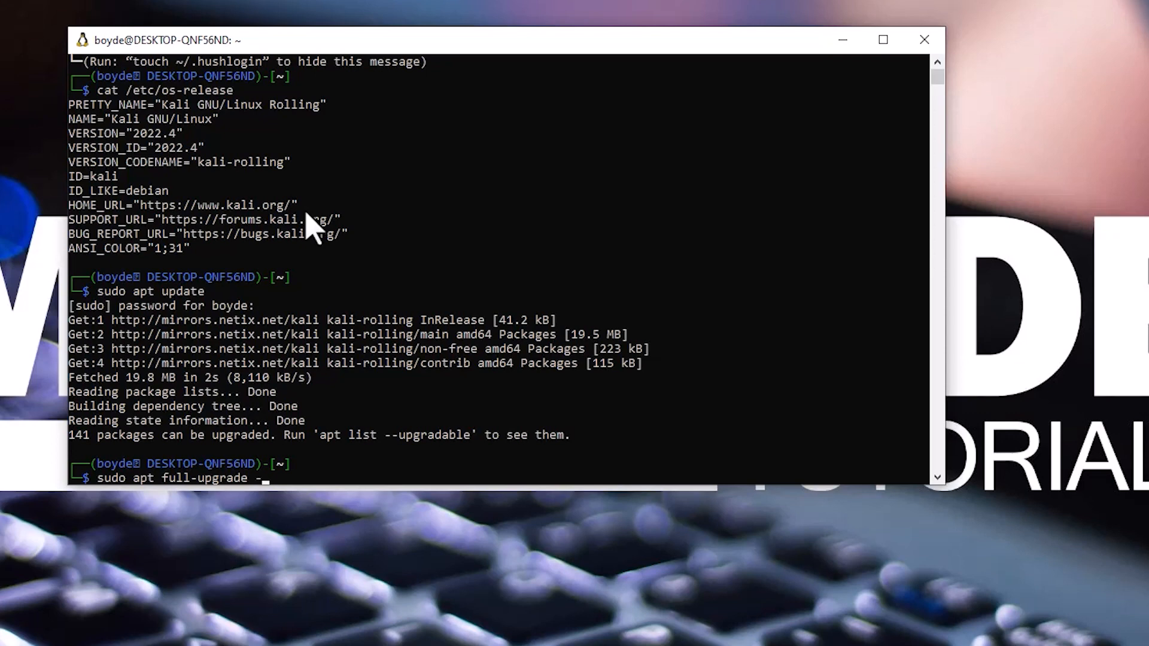
{"action": "key", "text": "Return"}
{"action": "type", "text": "sudo apt"}
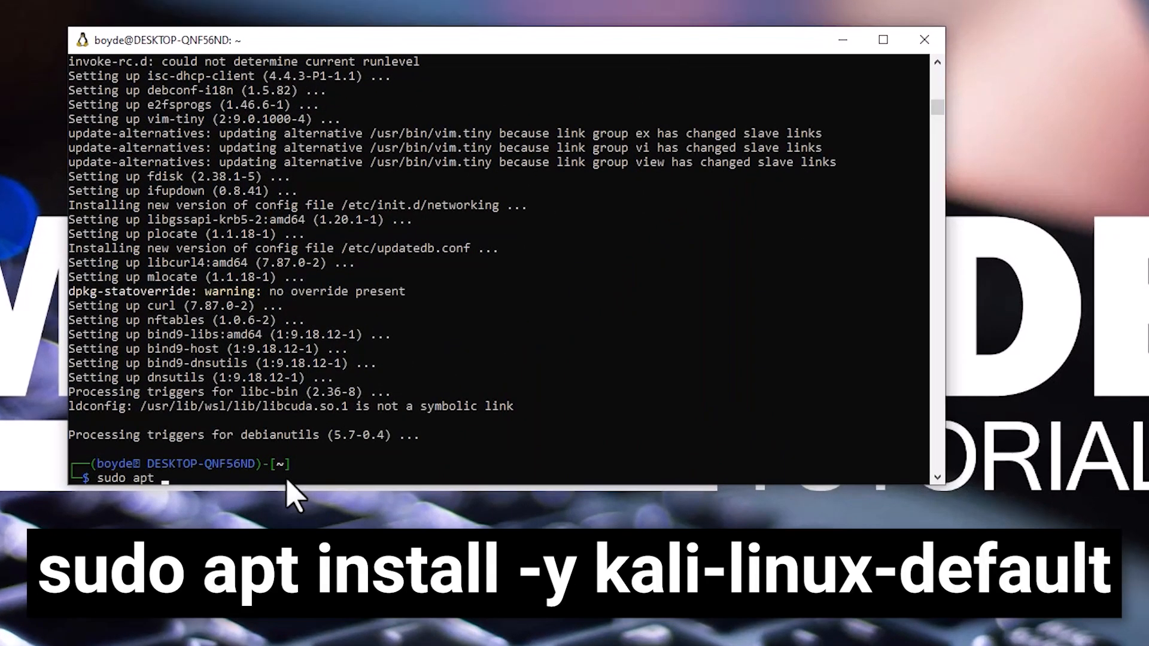
Run sudo apt install -y kali-linux-default to install the default tool collection.
{"action": "type", "text": "install -y kali-"}
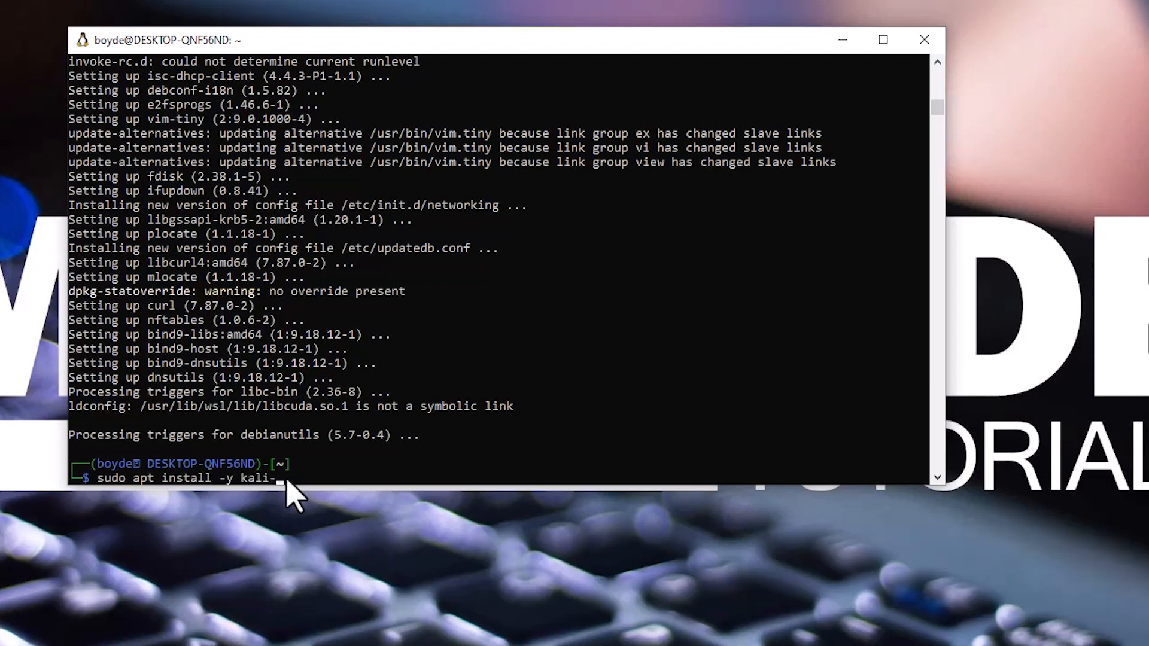
{"action": "type", "text": "linux-de"}
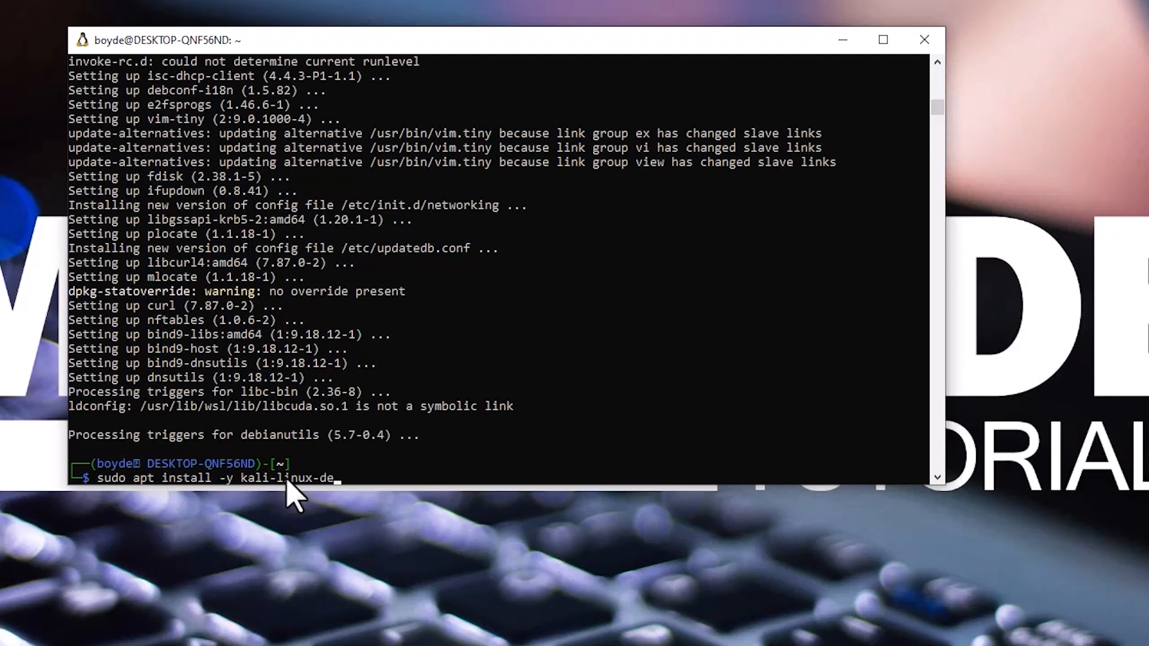
{"action": "type", "text": "fault"}
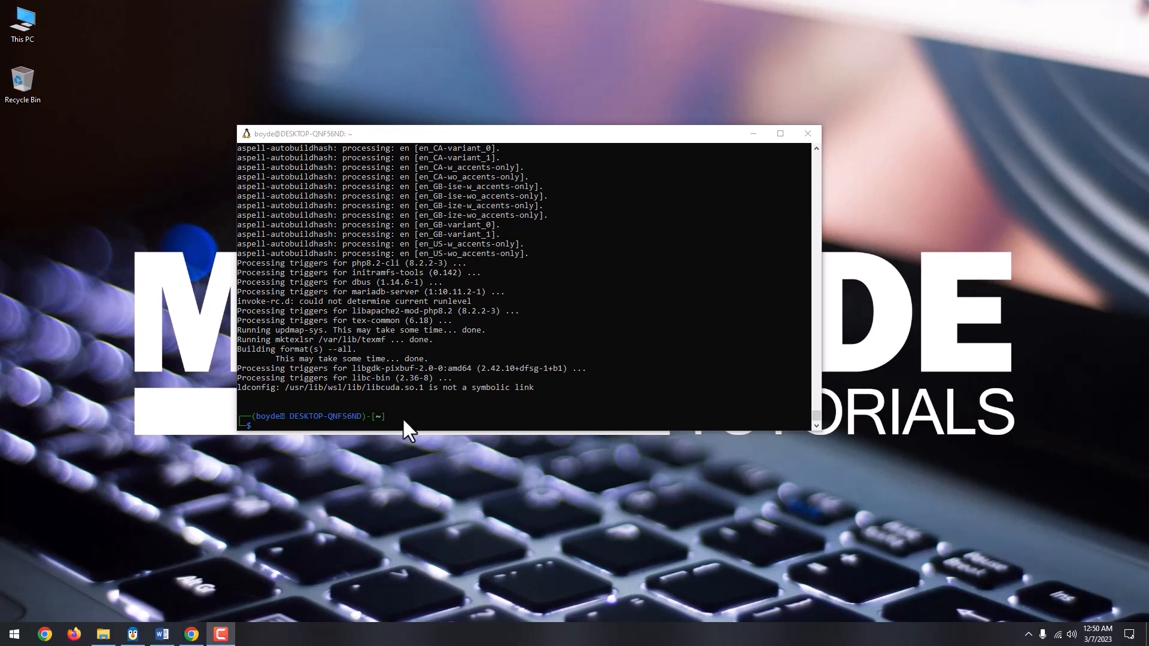
In Windows PowerShell, list WSL distributions with wsl --list --all and wsl -l -v.
{"action": "left_click", "coordinate": [12, 632]}
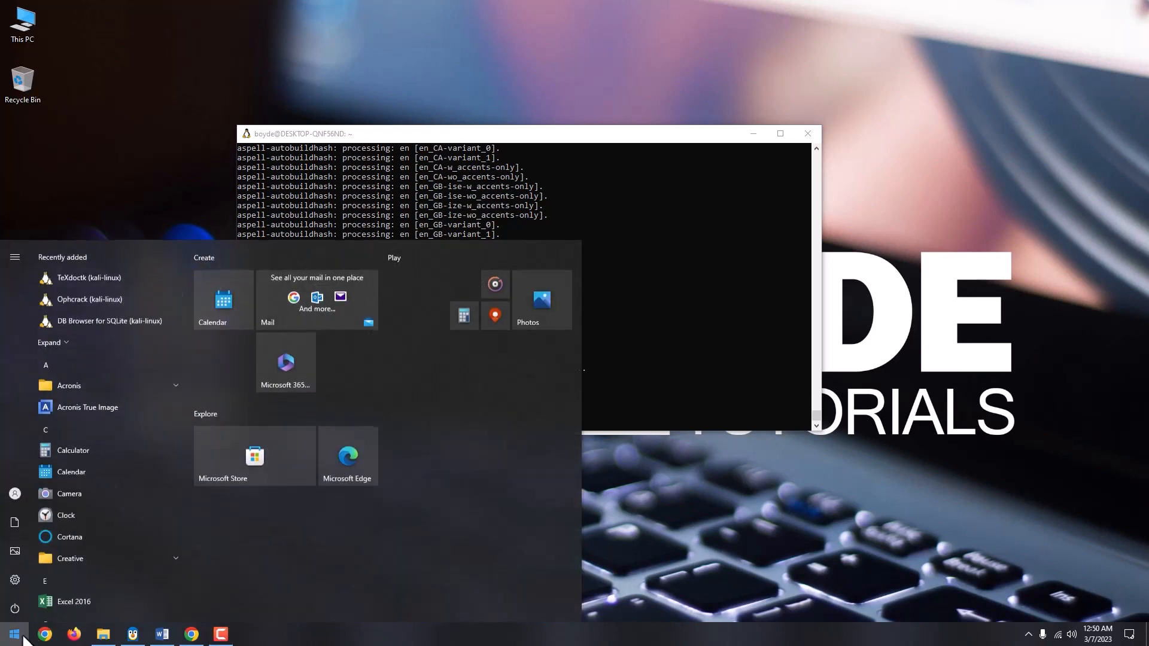
{"action": "type", "text": "powershell"}
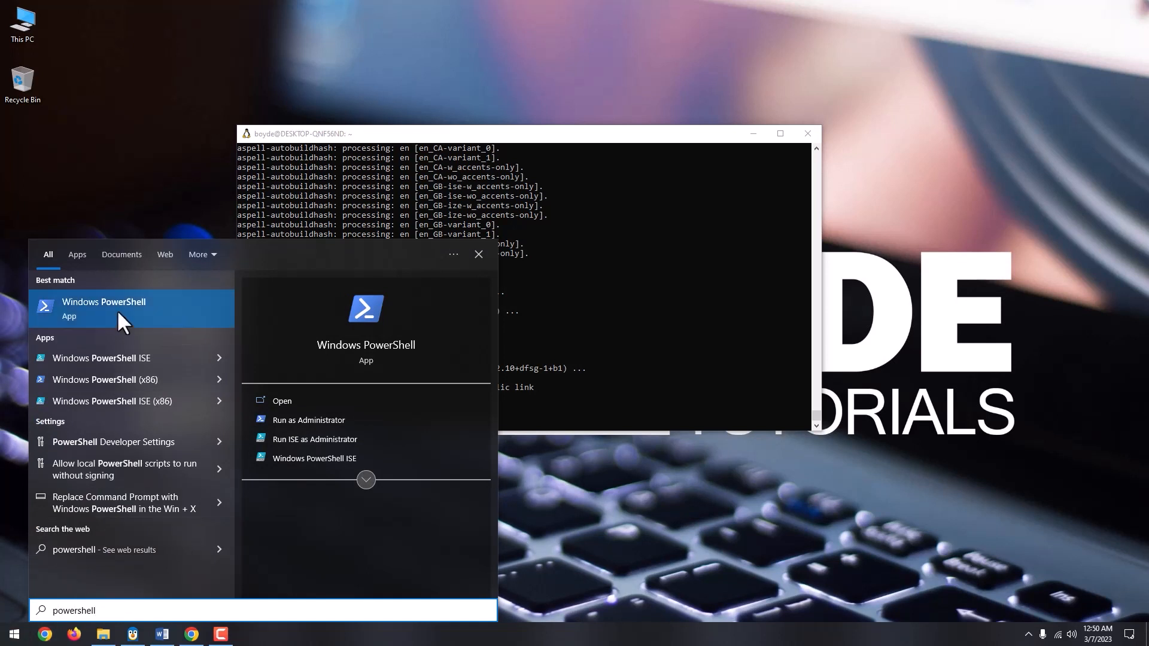
{"action": "left_click", "coordinate": [103, 307]}
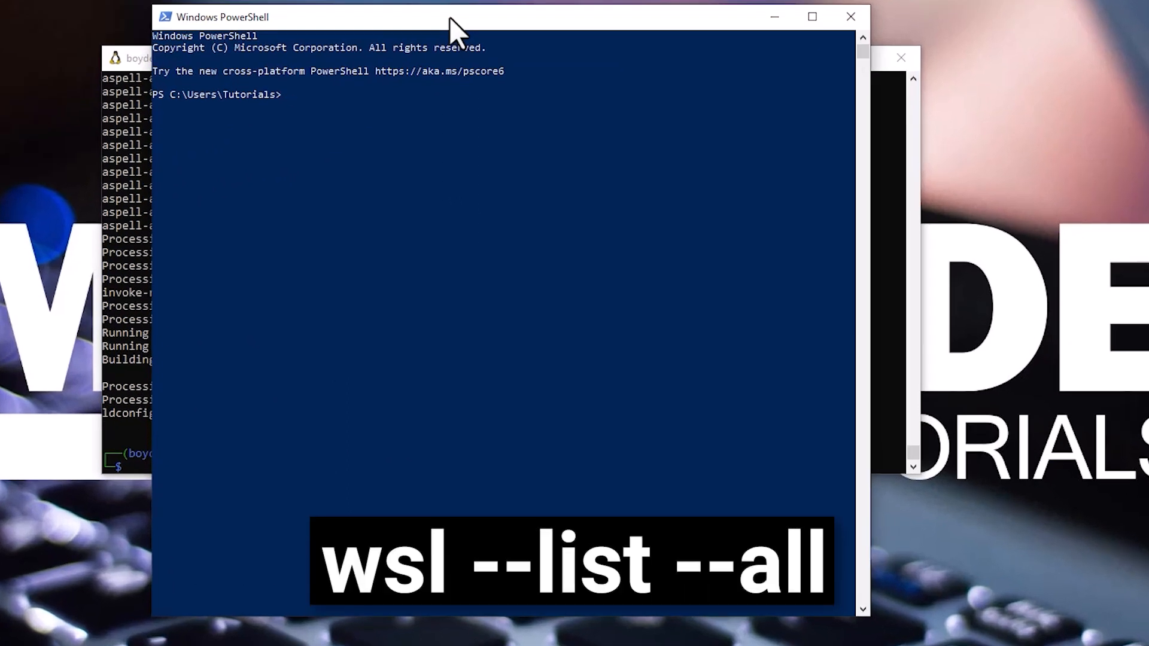
{"action": "type", "text": "wsl --list --all"}
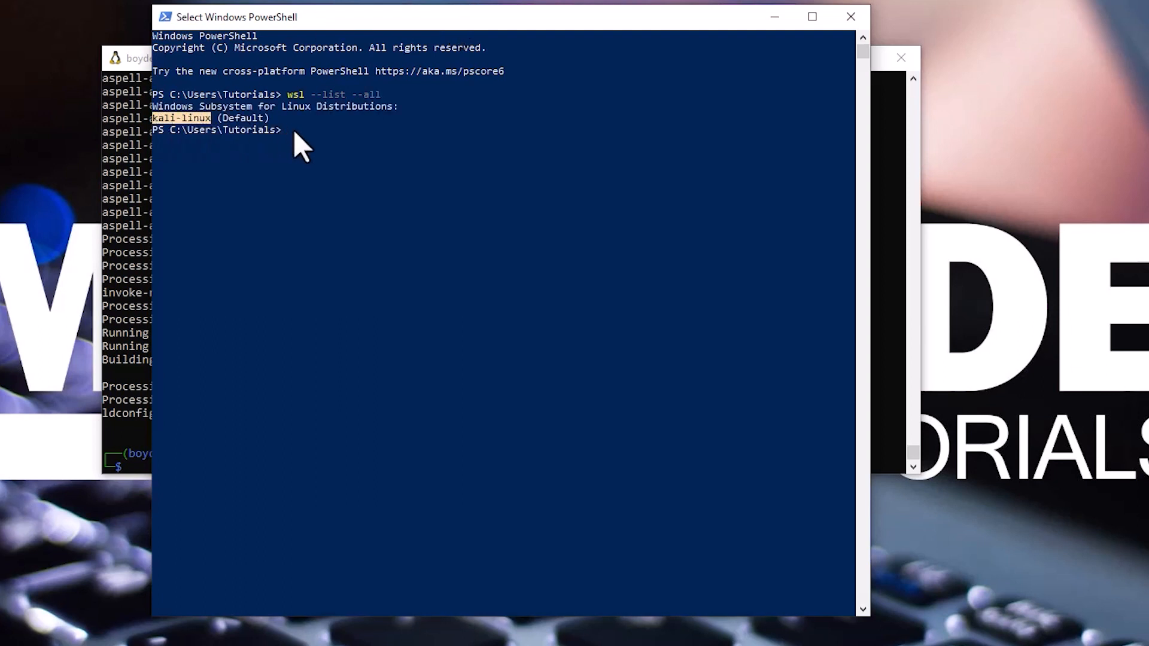
{"action": "type", "text": "wsl"}
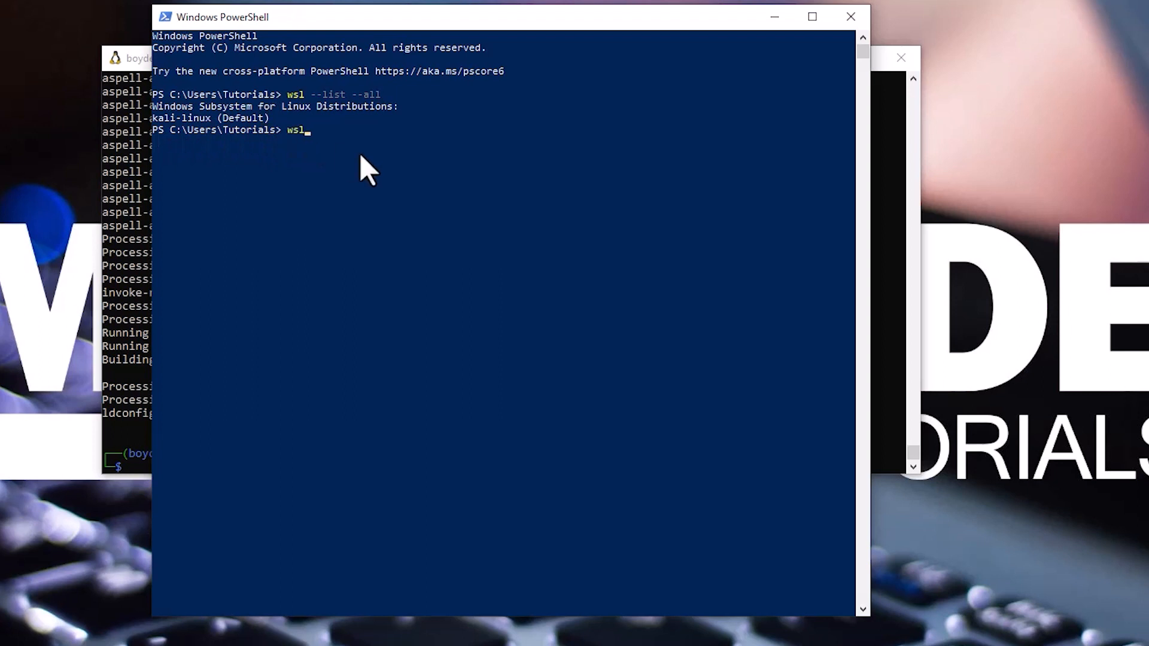
{"action": "type", "text": "-l -v"}
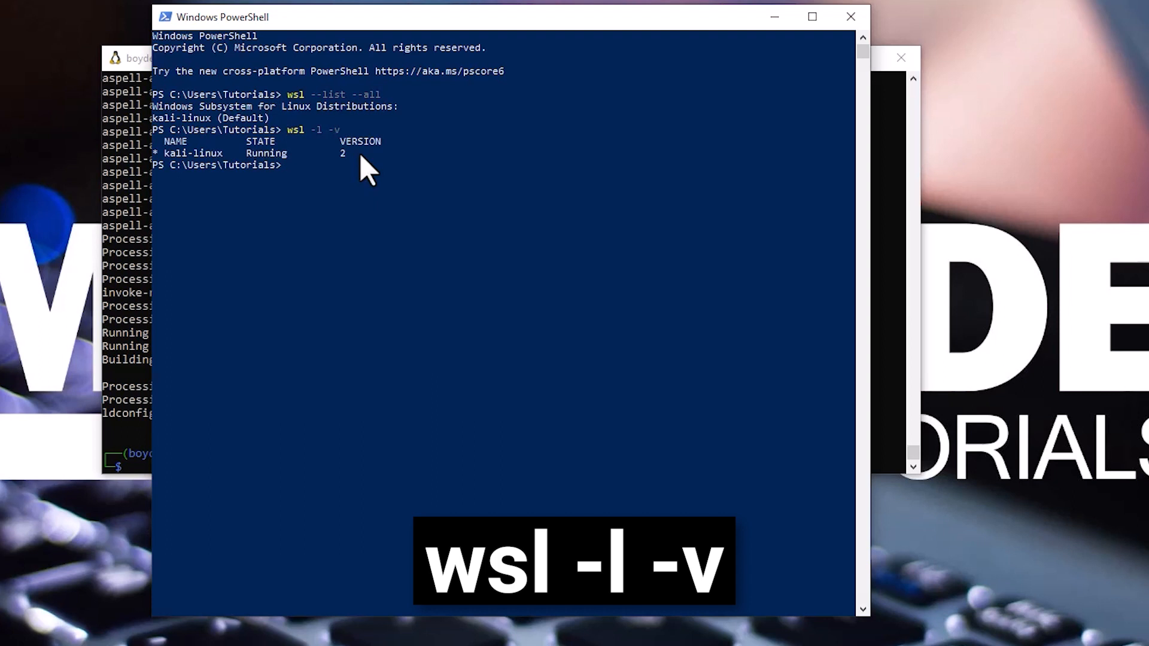
{"action": "mouse_move", "coordinate": [172, 172]}
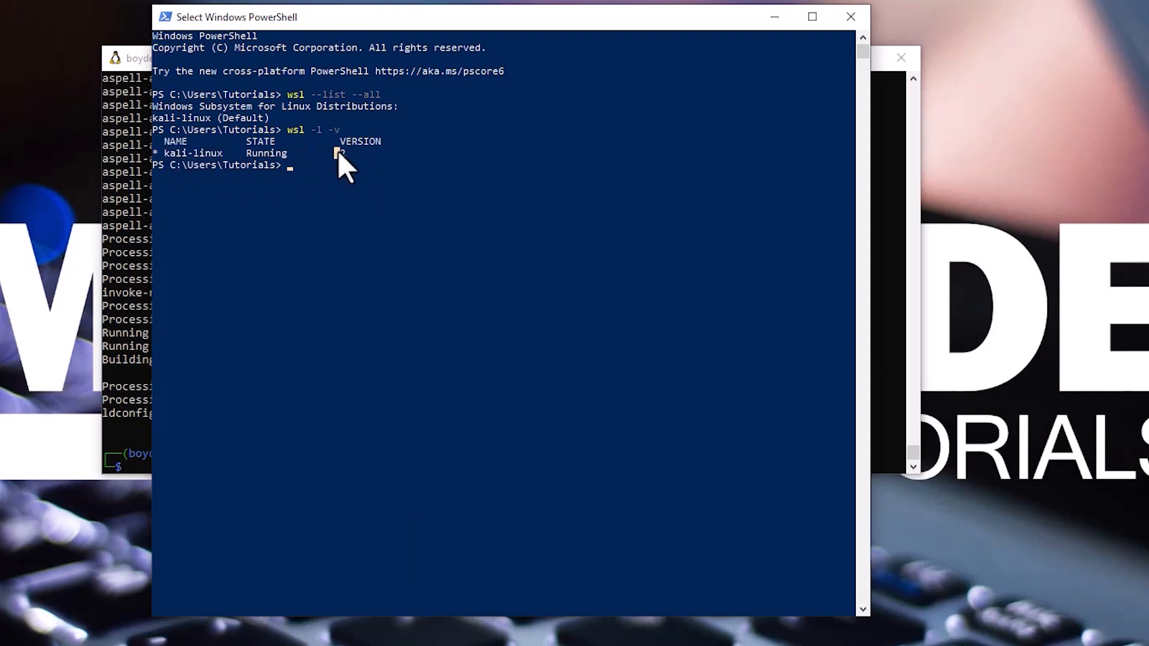
Enter wsl --set-version kali-linux 2 to run Kali under WSL version 2.
{"action": "type", "text": "wsl"}
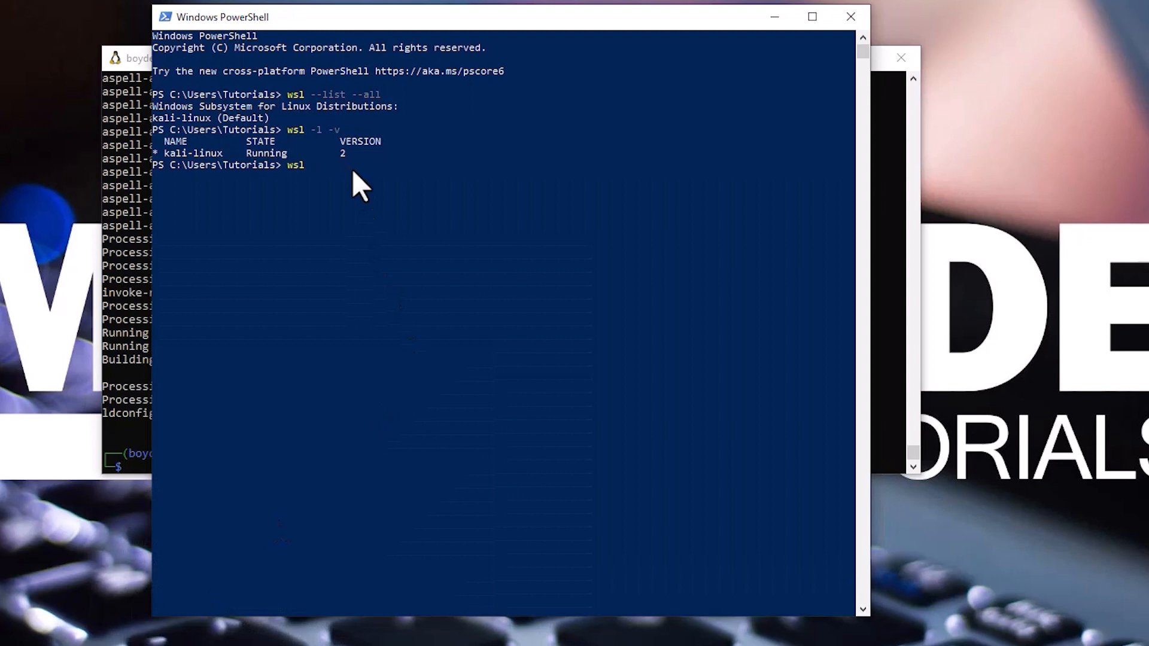
{"action": "type", "text": "--set"}
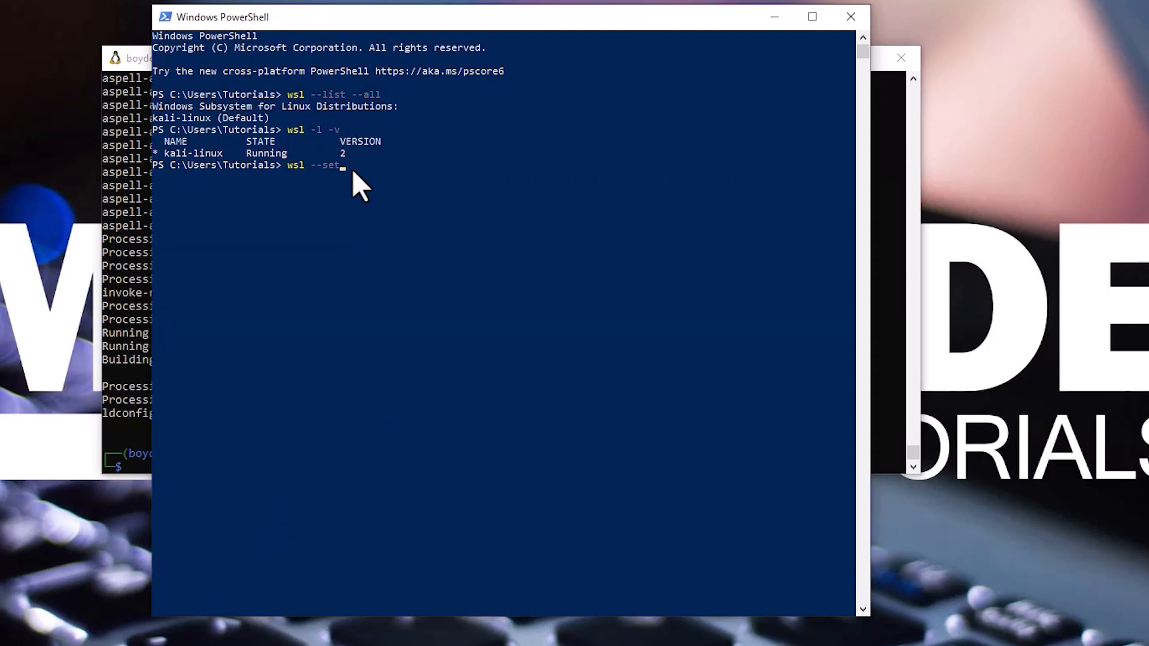
{"action": "type", "text": "-version"}
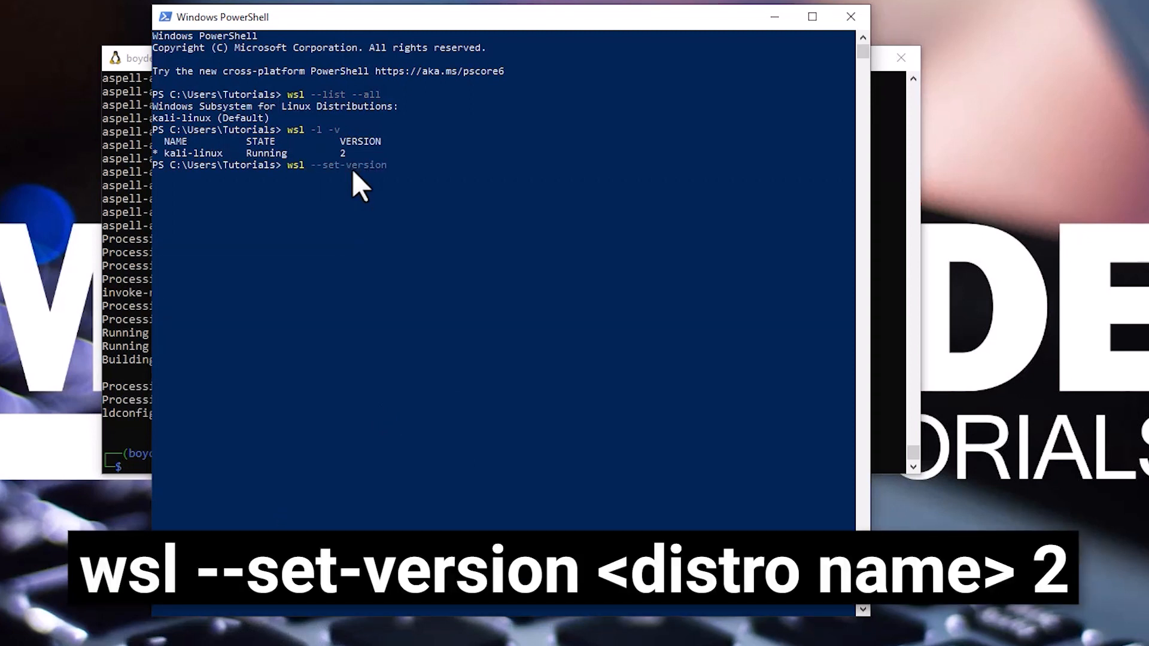
{"action": "type", "text": "k"}
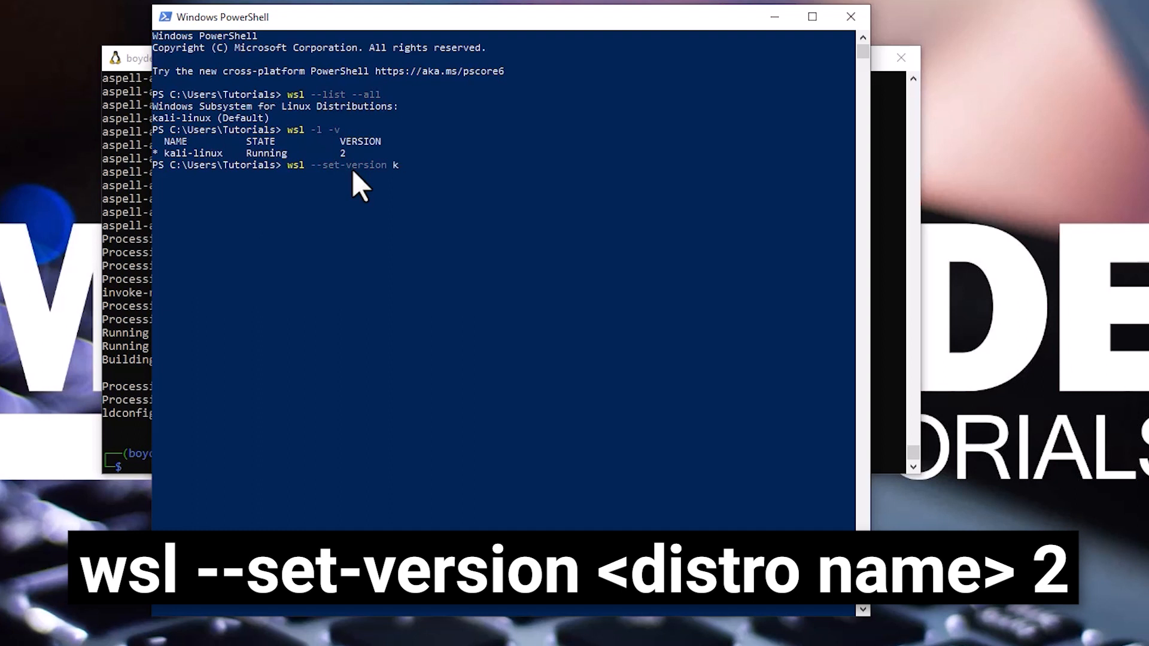
{"action": "type", "text": "ali-linux"}
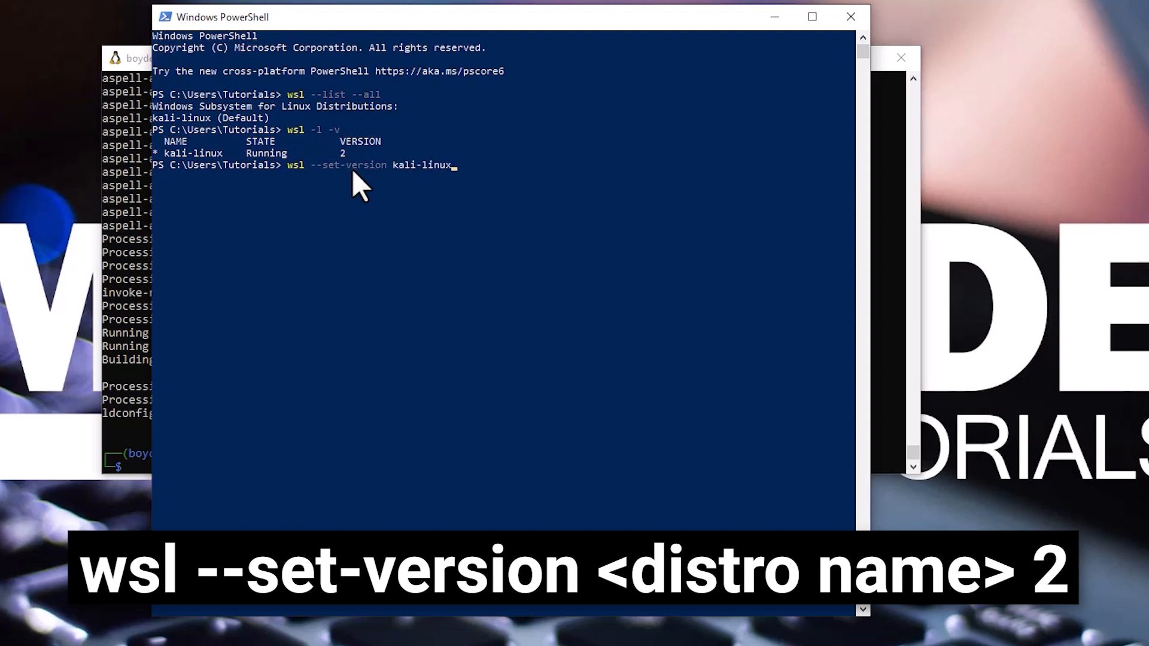
{"action": "type", "text": "2"}
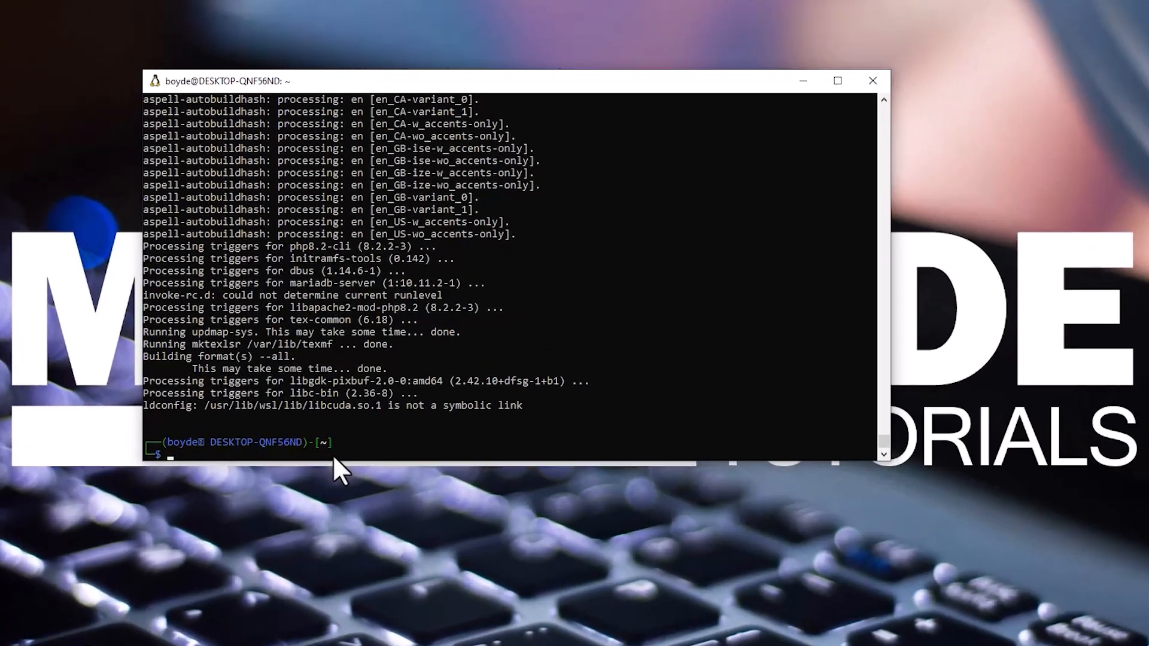
Run sudo apt install -y kali-win-kex to install the Win-KeX XFCE desktop package.
{"action": "type", "text": "sudo apt install"}
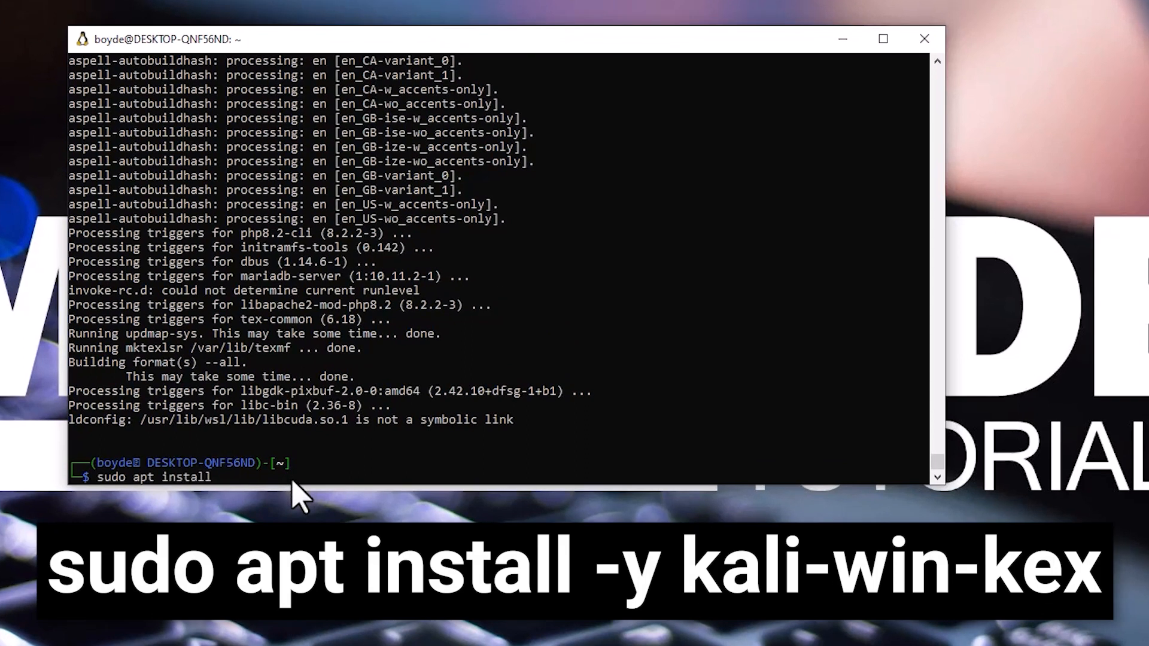
{"action": "type", "text": "-"}
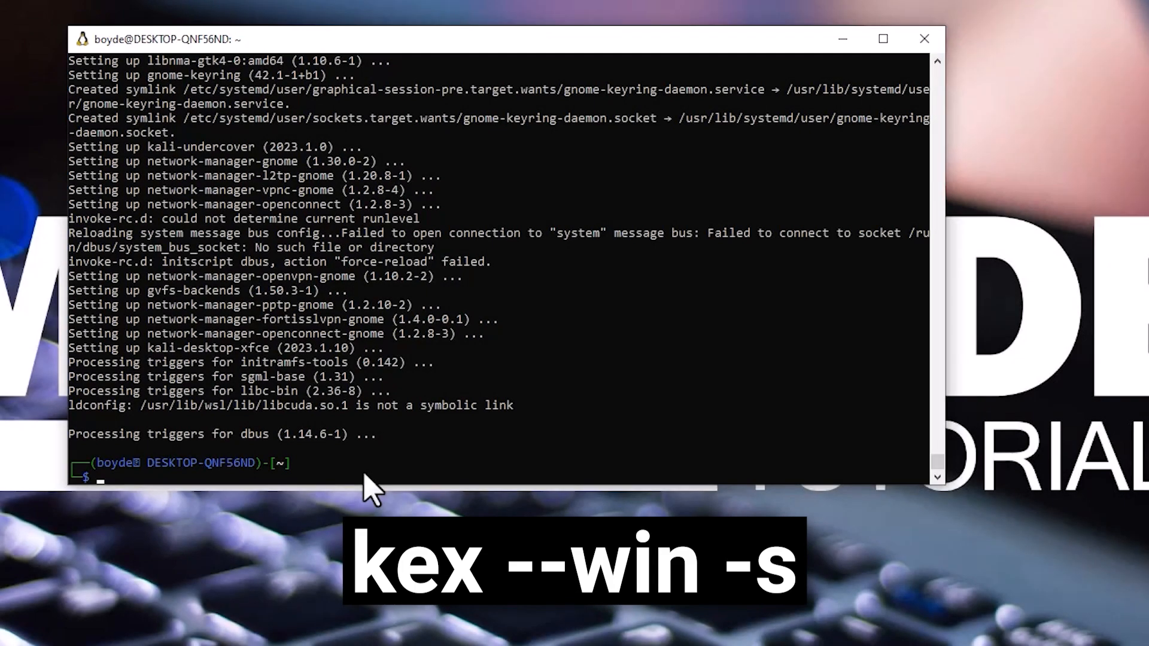
Start kex --win -s, allow pulseaudio through the firewall, set a session password and decline a view-only one.
{"action": "type", "text": "kex --win -s"}
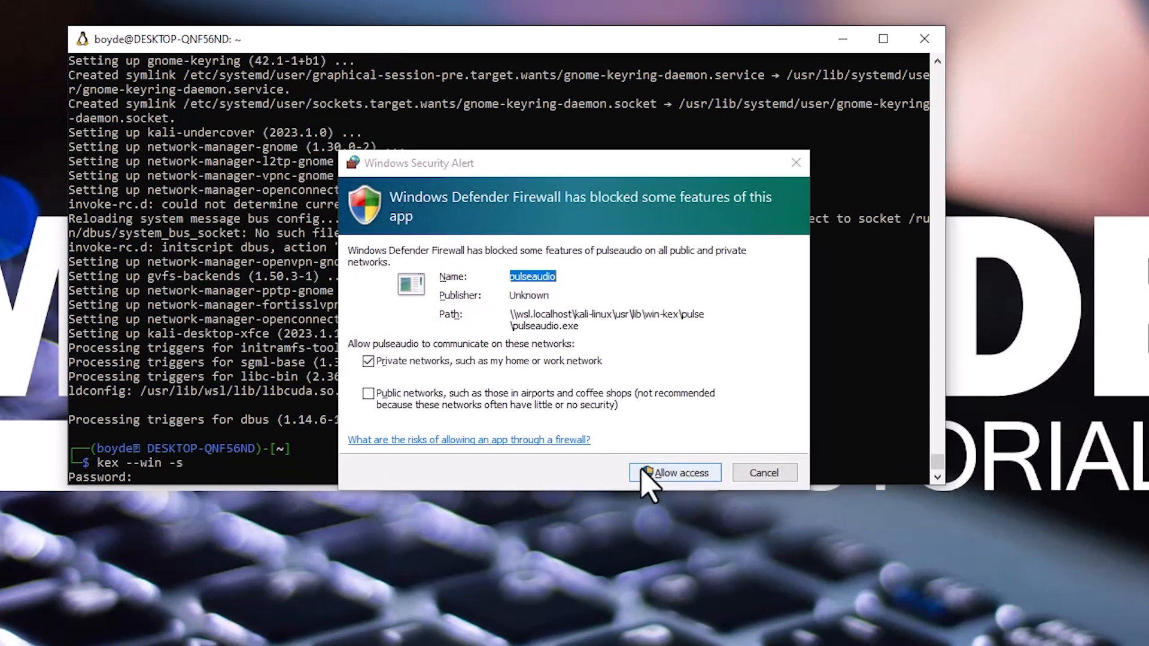
{"action": "left_click", "coordinate": [674, 471]}
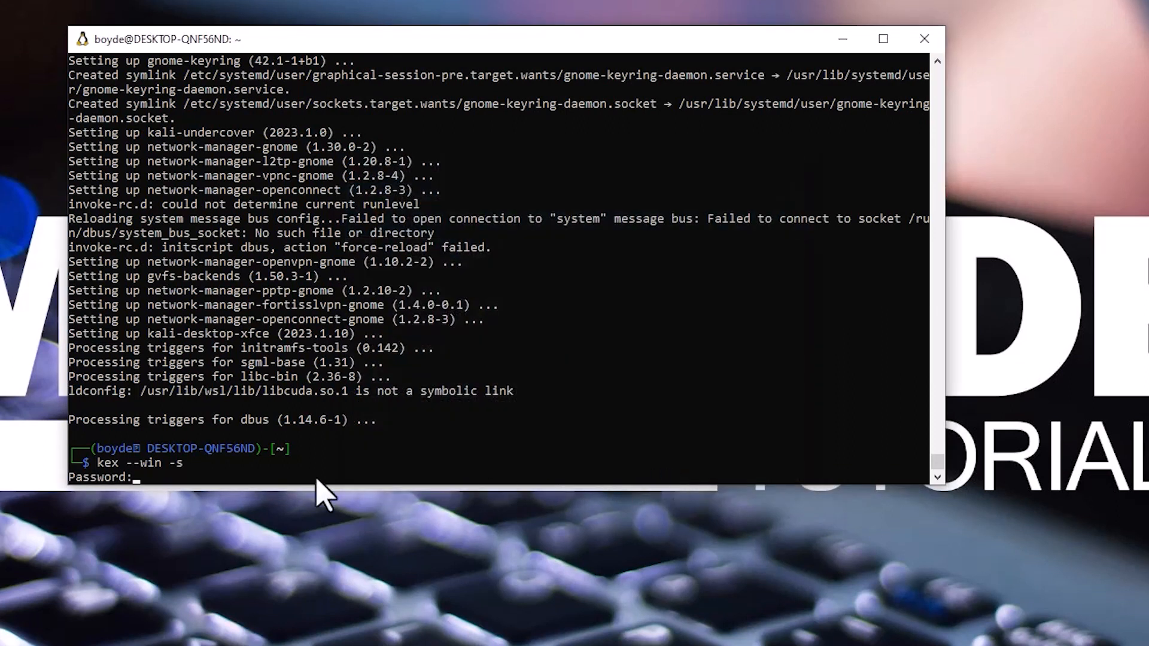
{"action": "mouse_move", "coordinate": [252, 497]}
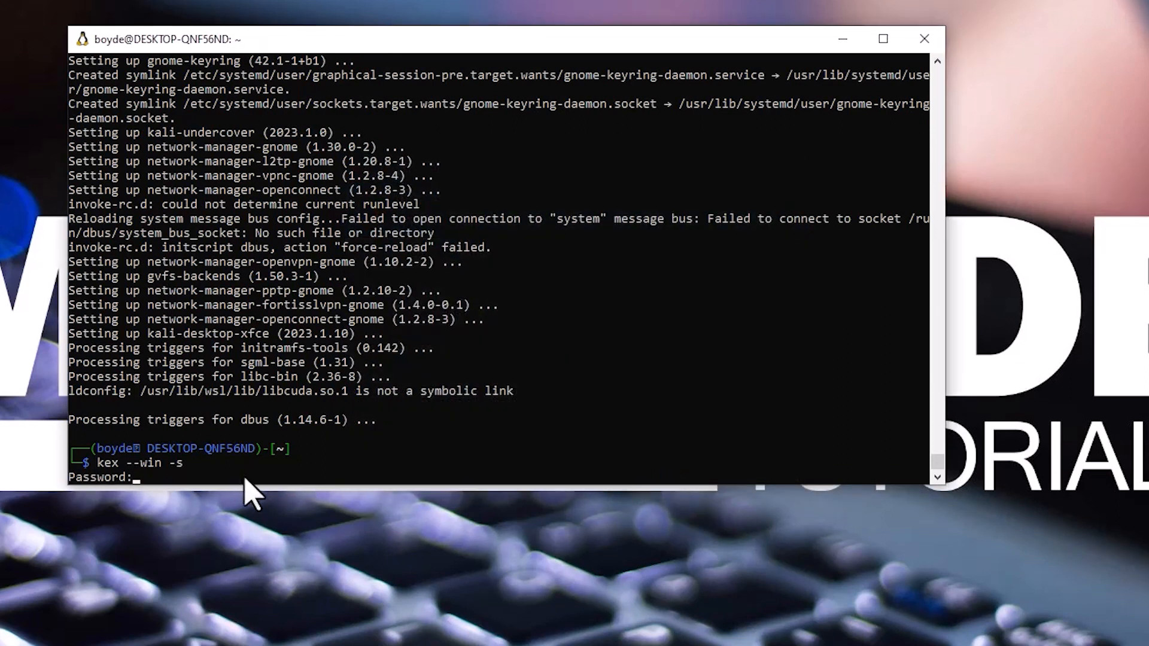
{"action": "key", "text": "Enter"}
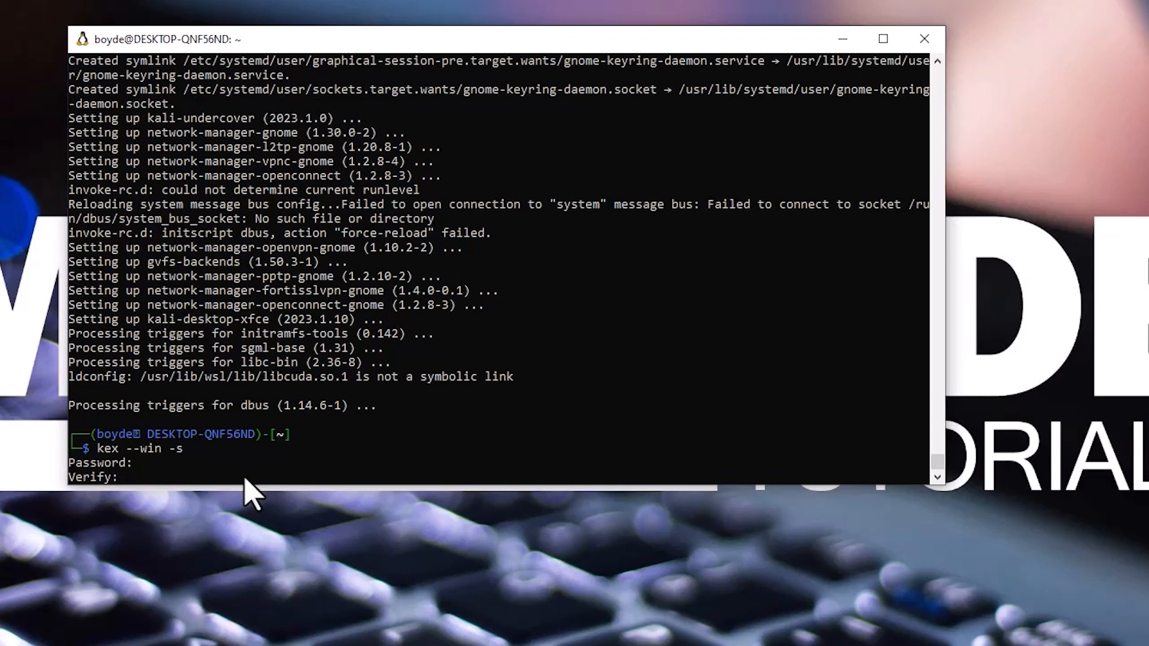
{"action": "type", "text": "n"}
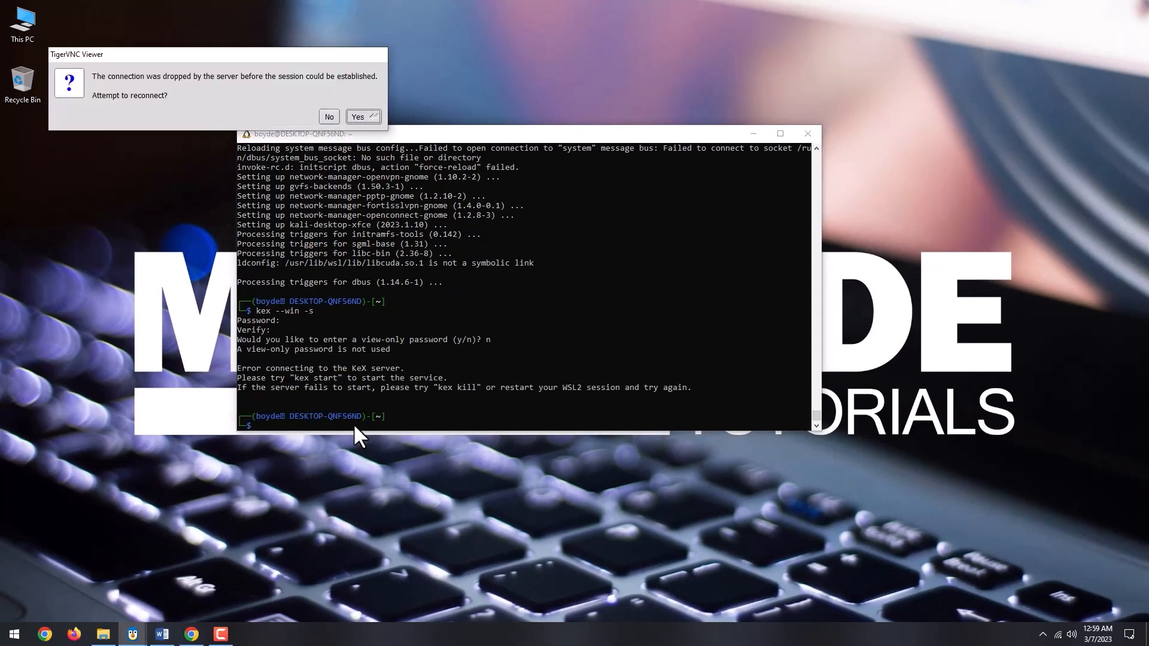
Decline the TigerVNC reconnect offer after the dropped connection.
{"action": "left_click", "coordinate": [328, 116]}
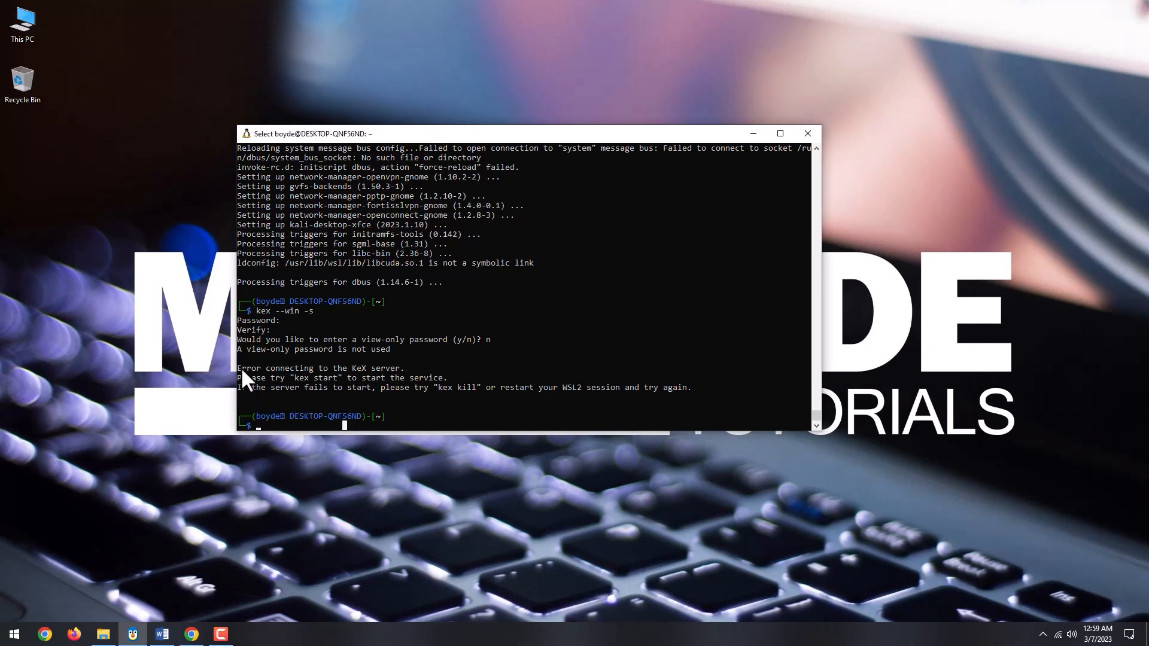
{"action": "mouse_move", "coordinate": [352, 435]}
{"action": "type", "text": "sudo s"}
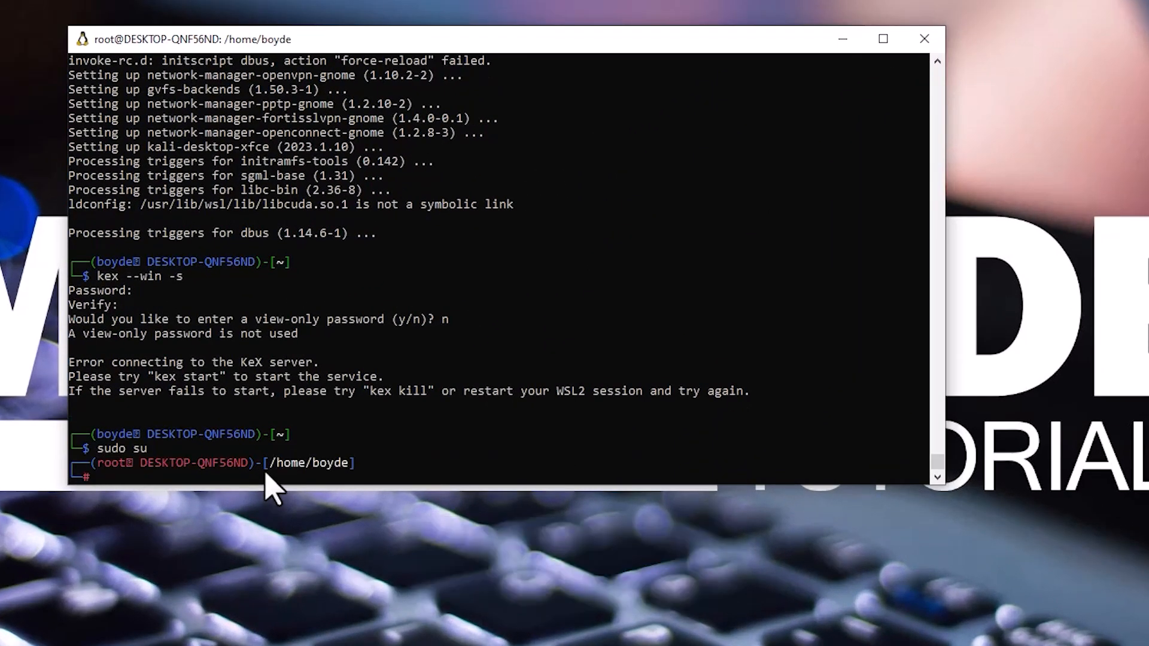
As root, unmount and delete /tmp/.X11-unix with umount and rm -rf.
{"action": "type", "text": "umount /tm"}
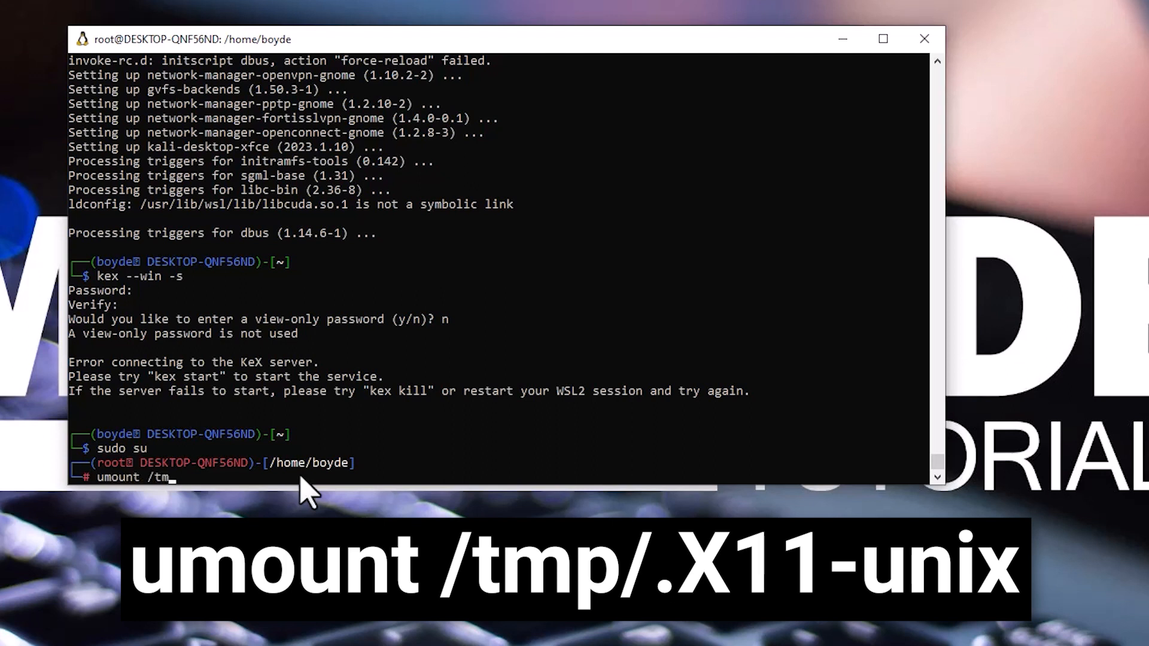
{"action": "type", "text": "p/.X"}
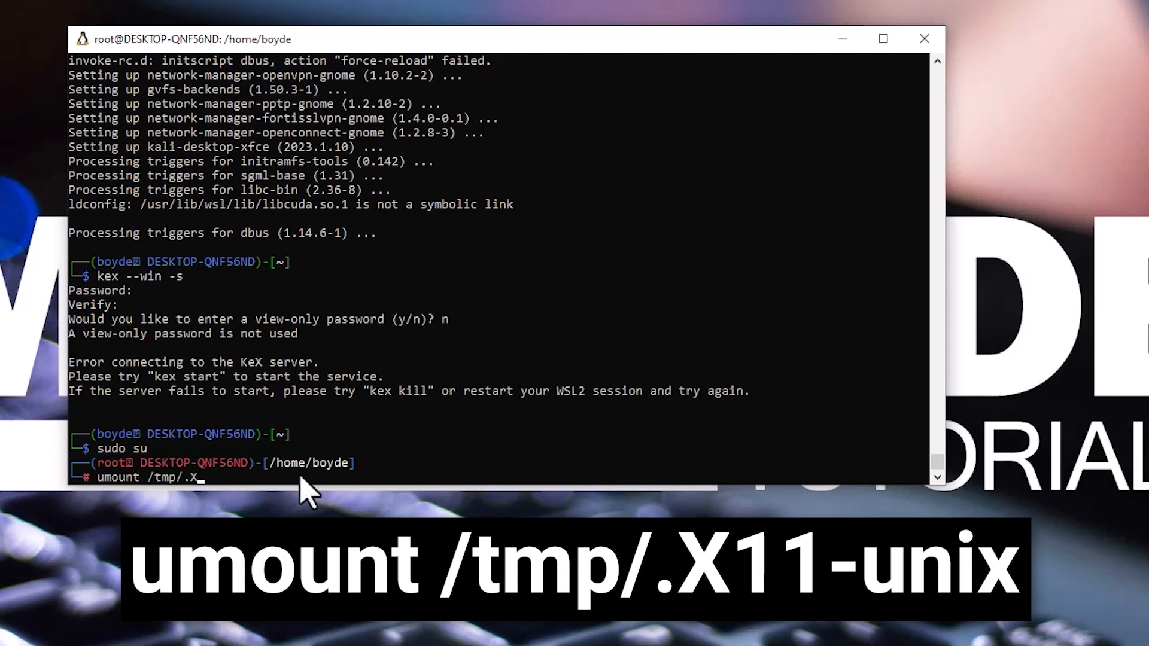
{"action": "type", "text": "11-unix"}
{"action": "type", "text": "rm"}
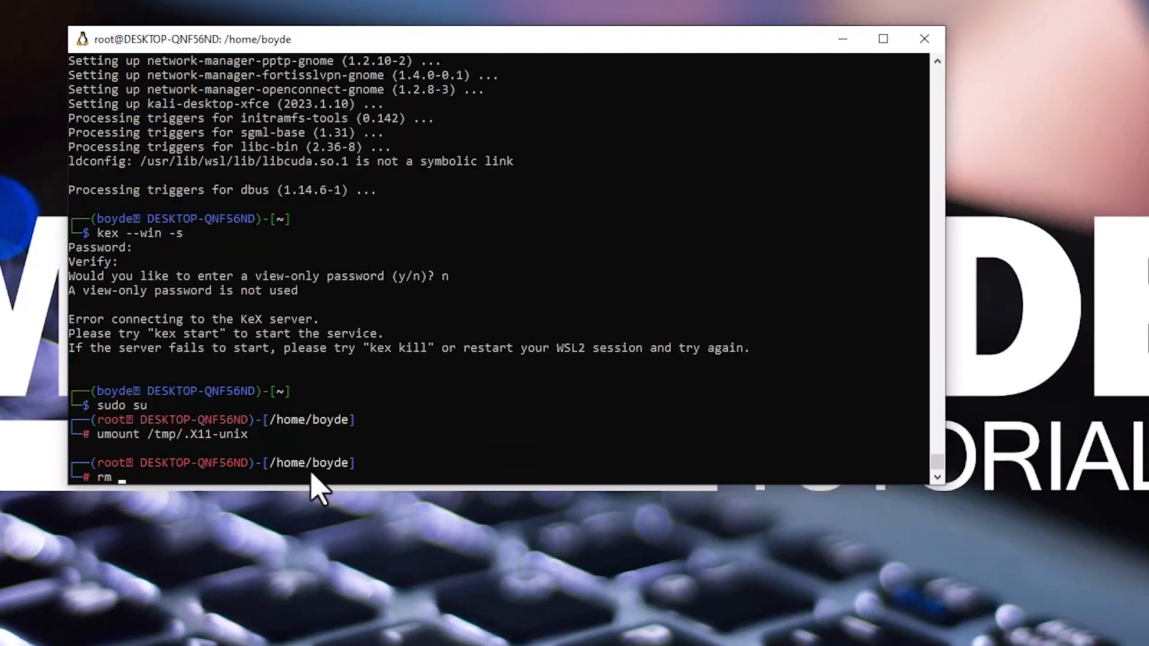
{"action": "type", "text": "-rf"}
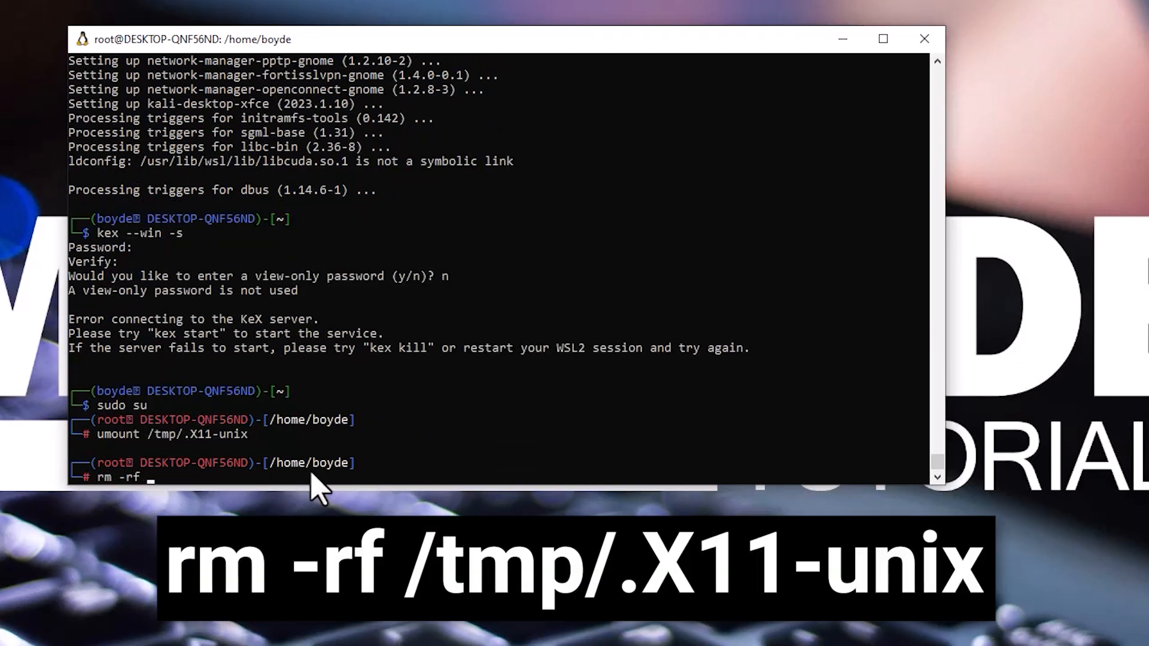
{"action": "type", "text": "/tmp"}
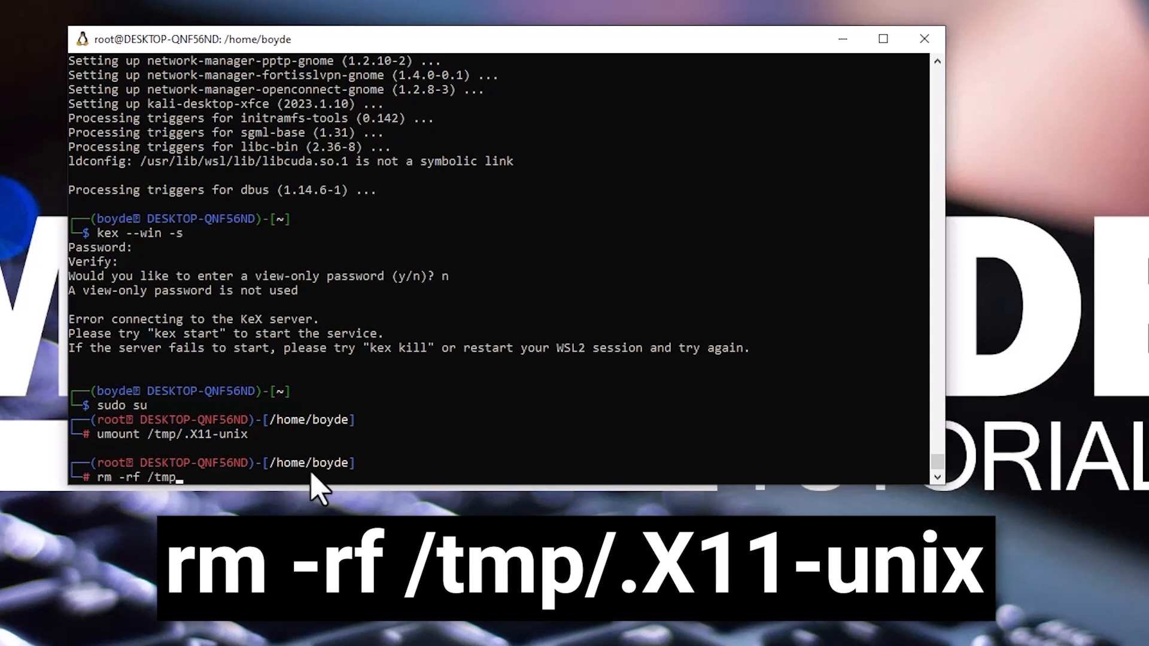
{"action": "type", "text": ".X11-unix"}
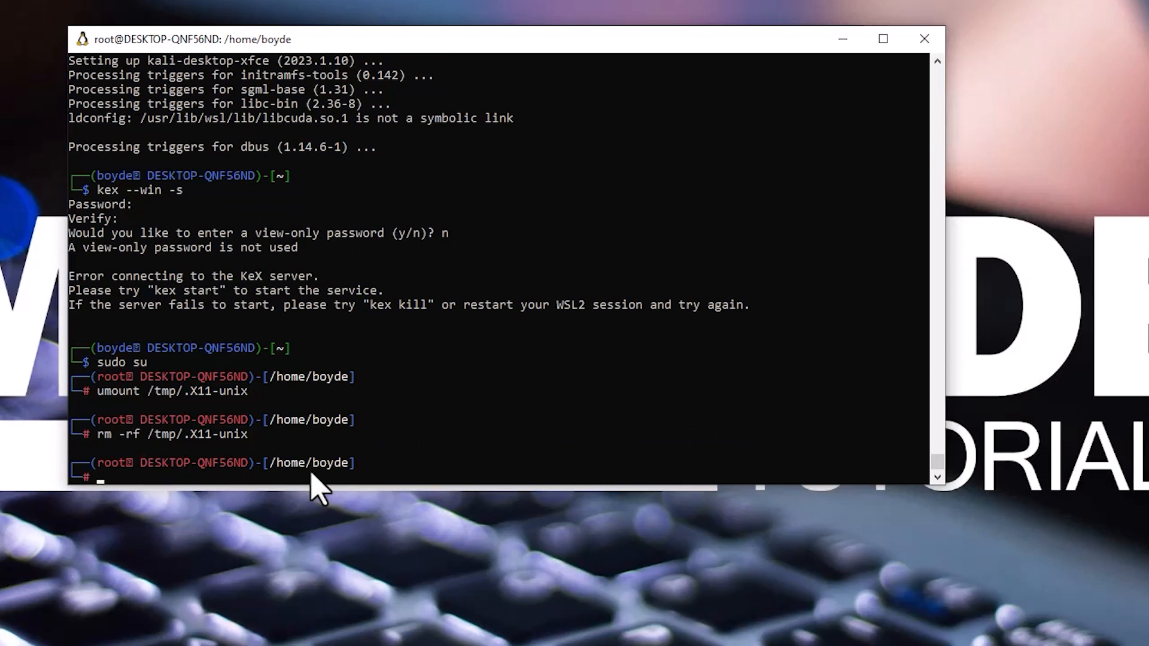
Relaunch the Win-KeX session with kex --win -s.
{"action": "type", "text": "kex --win -s"}
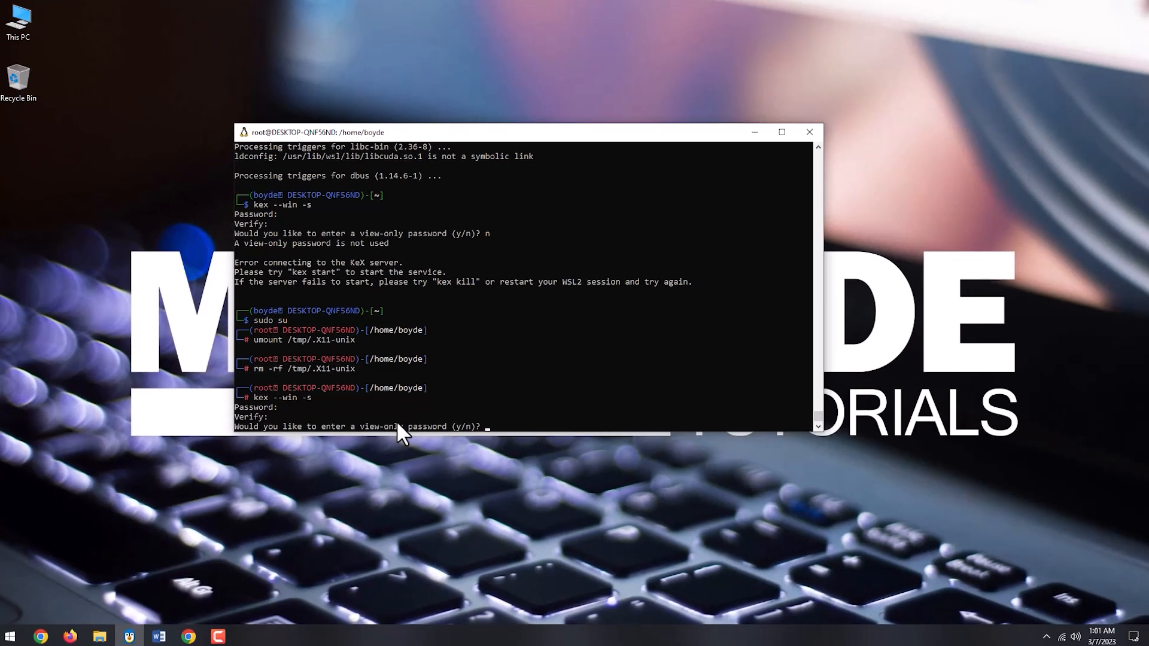
Answer n to decline setting a view-only VNC password.
{"action": "type", "text": "n"}
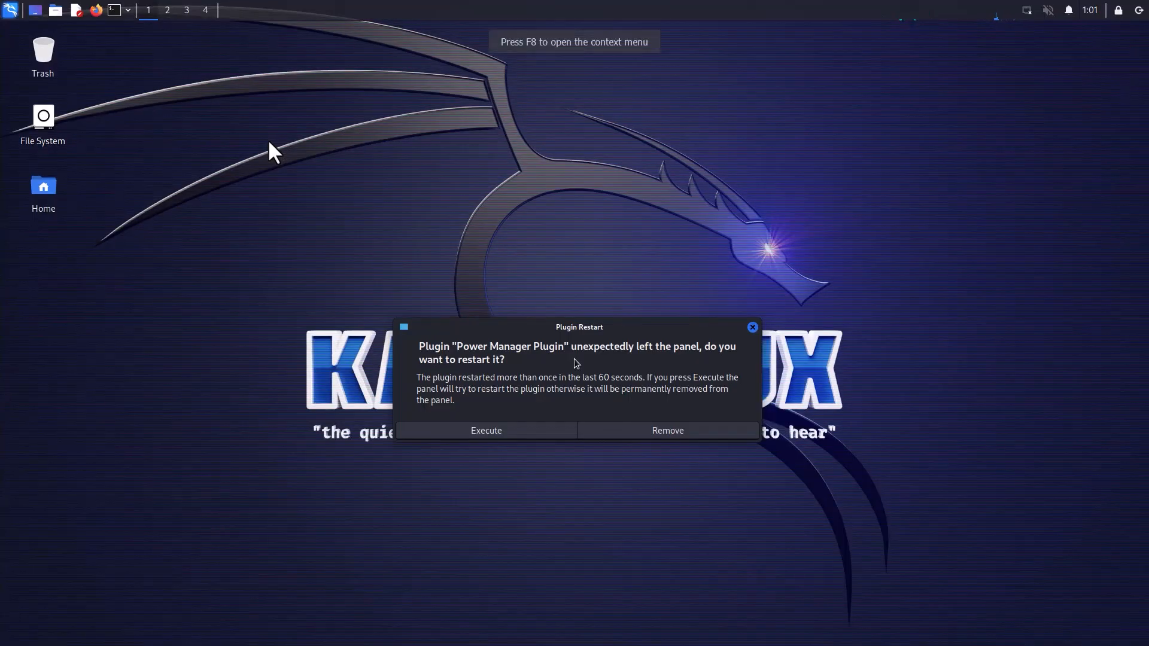
{"action": "mouse_move", "coordinate": [697, 358]}
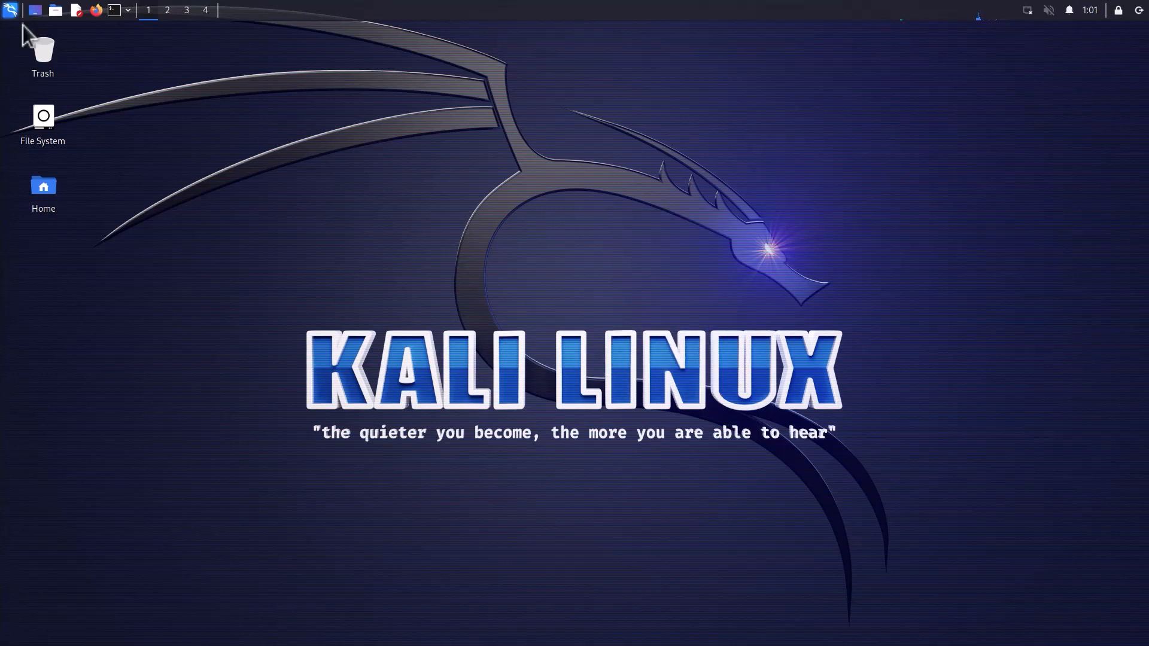
Dismiss the Power Manager plugin restart notice and leave the full-screen XFCE desktop.
{"action": "left_click", "coordinate": [10, 9]}
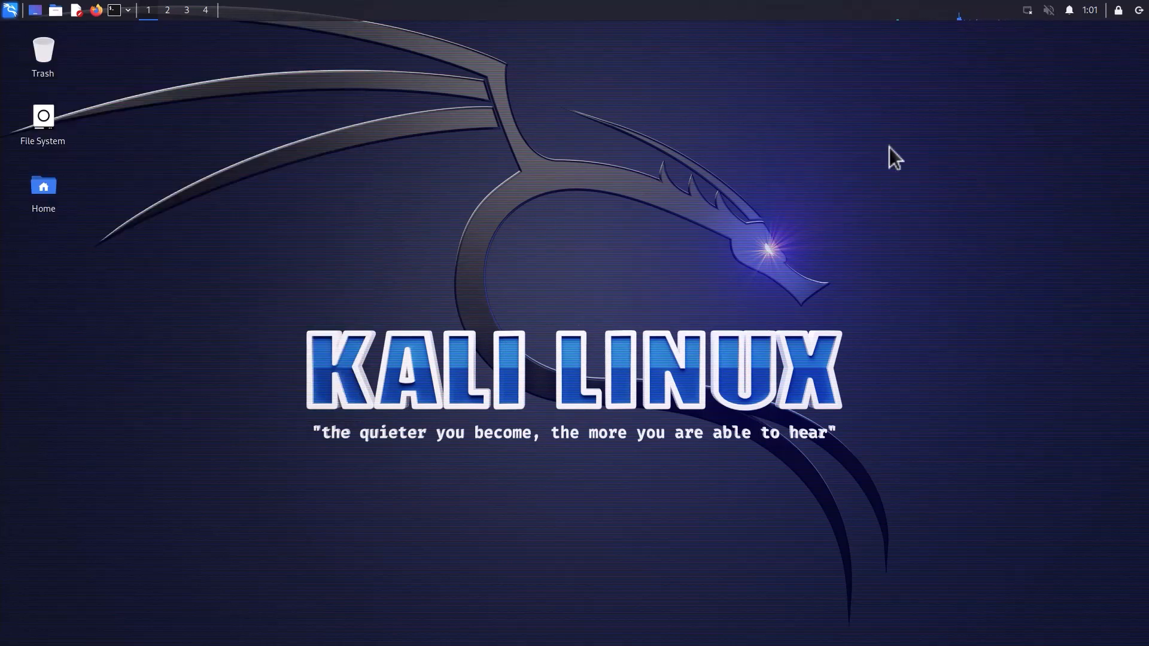
{"action": "left_click", "coordinate": [1135, 10]}
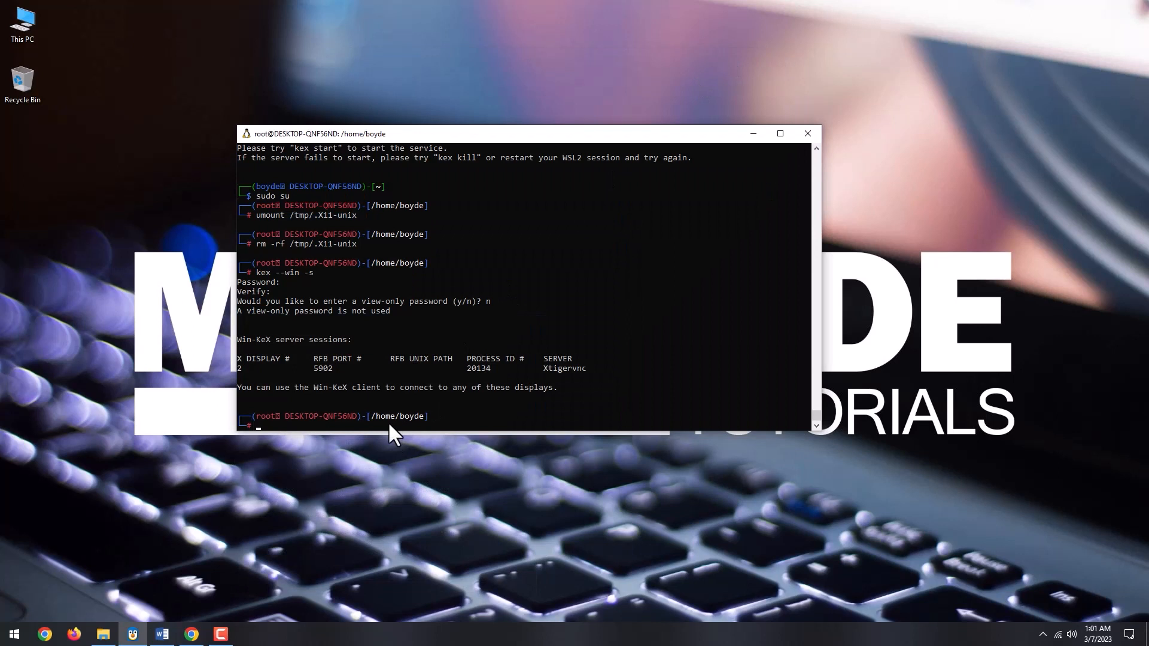
{"action": "mouse_move", "coordinate": [791, 156]}
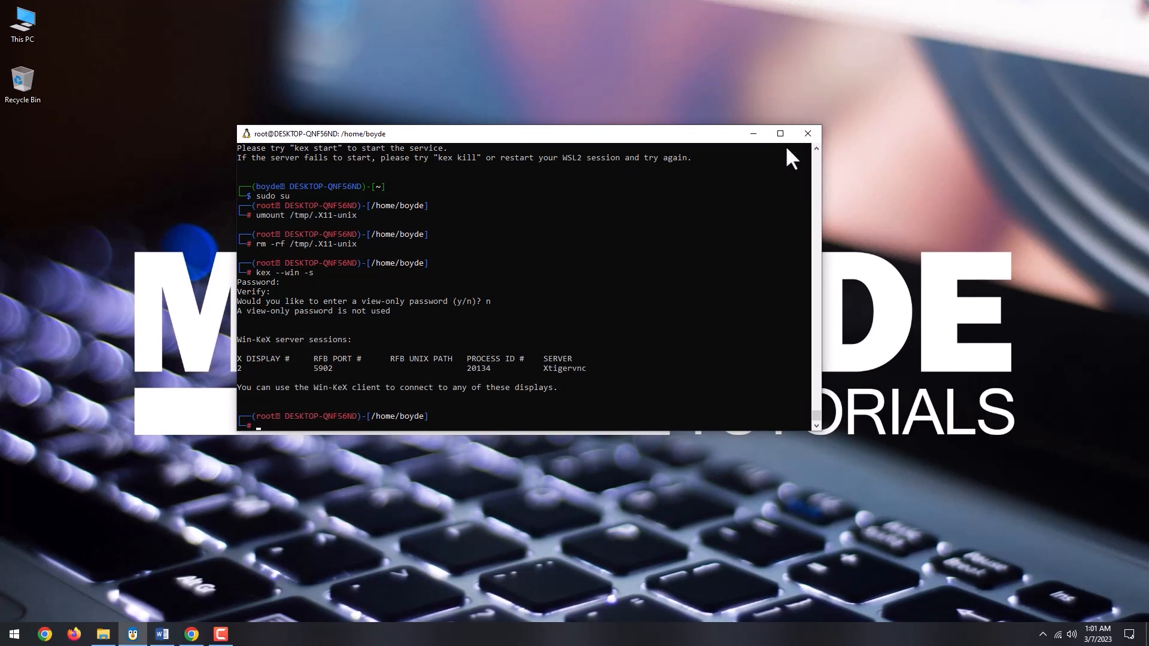